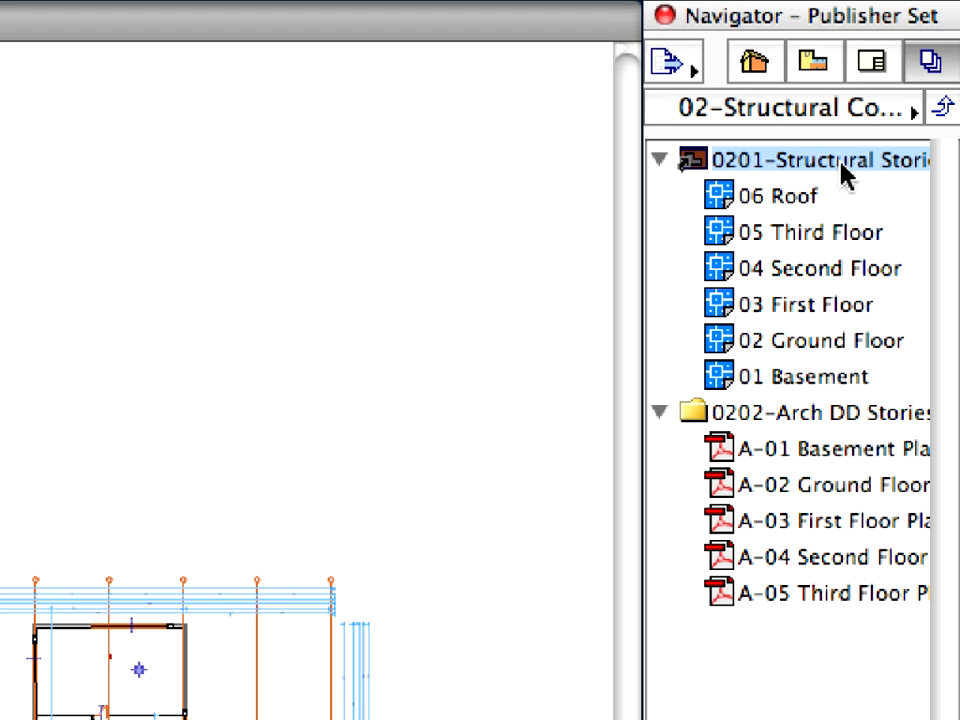
pyautogui.moveTo(848, 393)
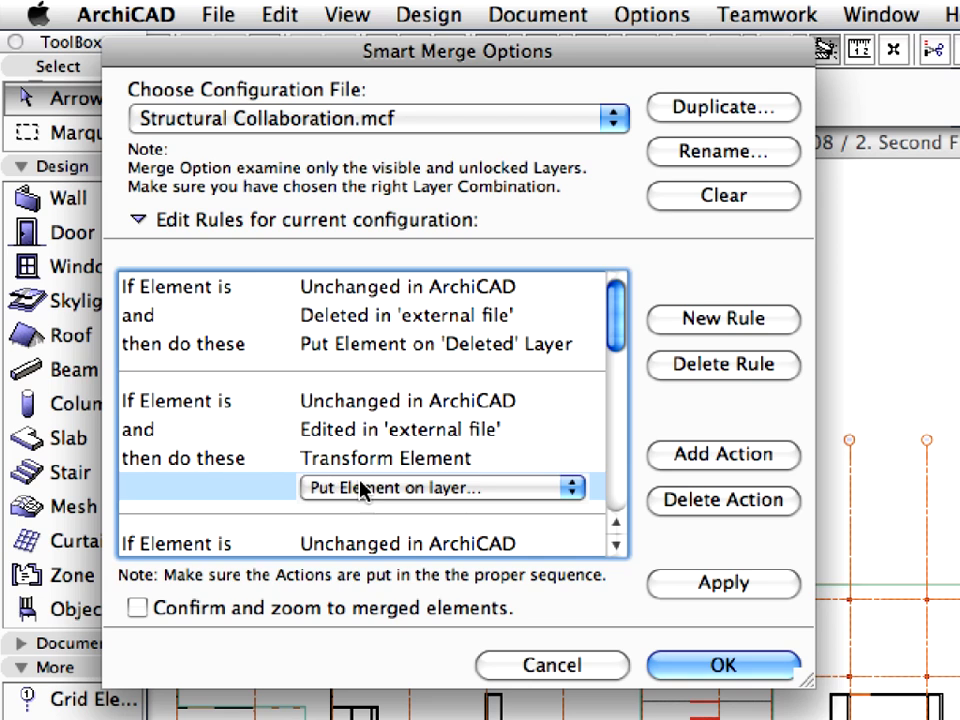
# Set the edited-element rule to 'Put Element on Edited Layer' and confirm the Merge DXF-DWG choice
pyautogui.click(440, 488)
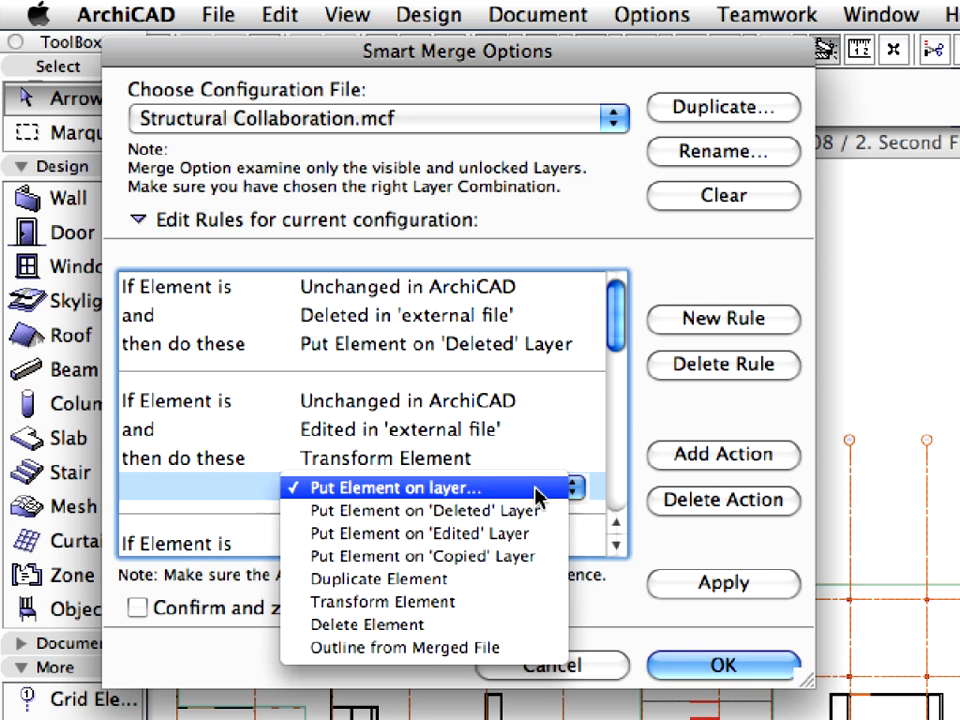
pyautogui.moveTo(420, 532)
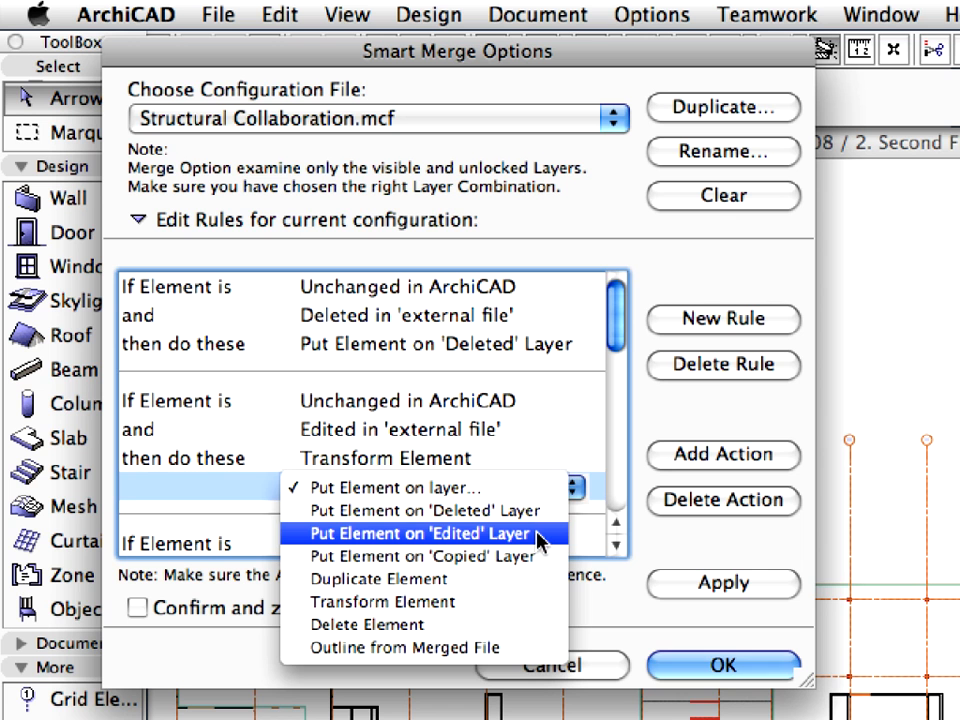
pyautogui.click(428, 532)
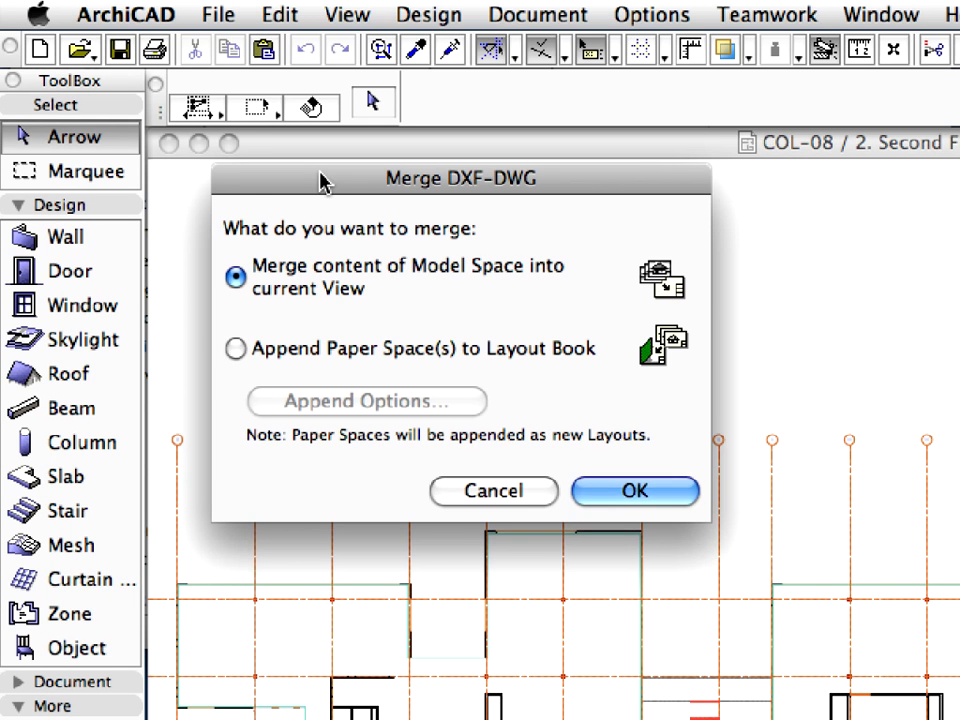
pyautogui.moveTo(502, 246)
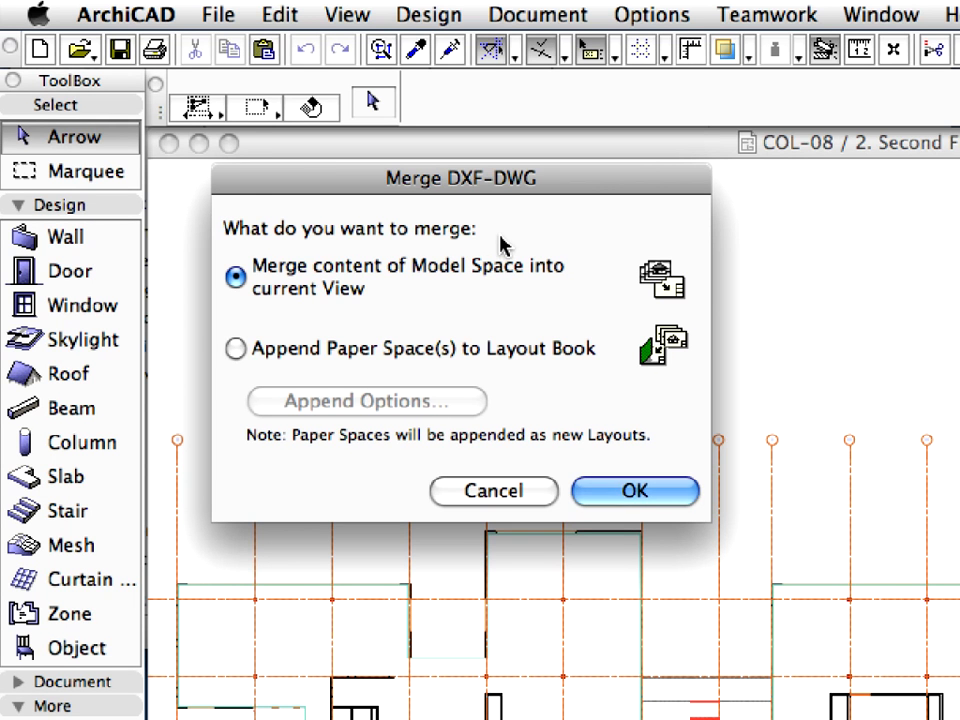
pyautogui.moveTo(498, 270)
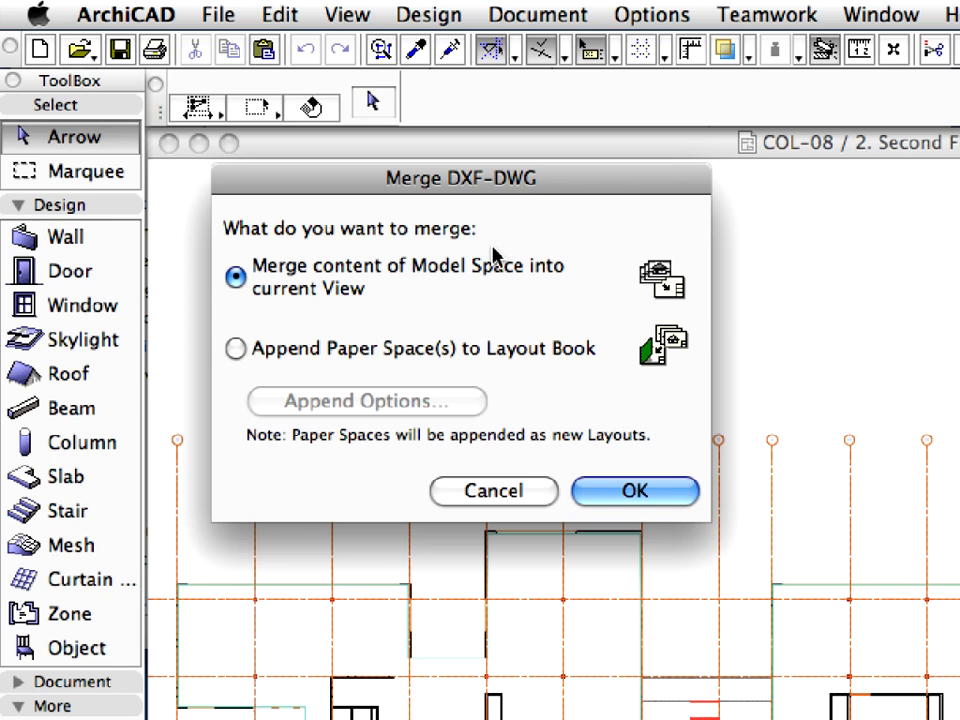
pyautogui.click(634, 491)
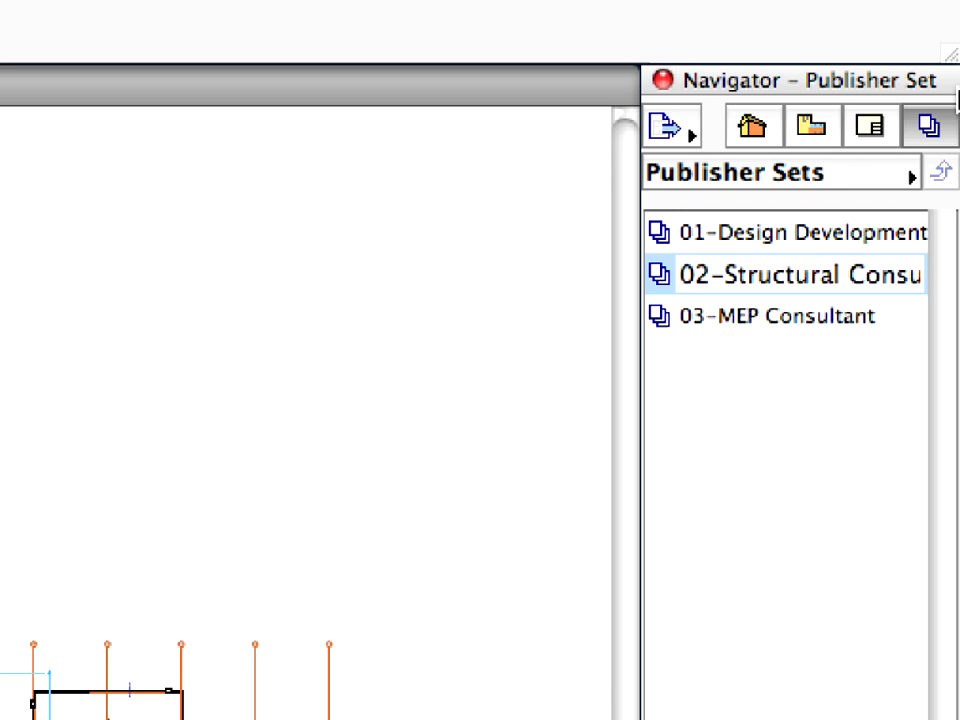
pyautogui.moveTo(928, 127)
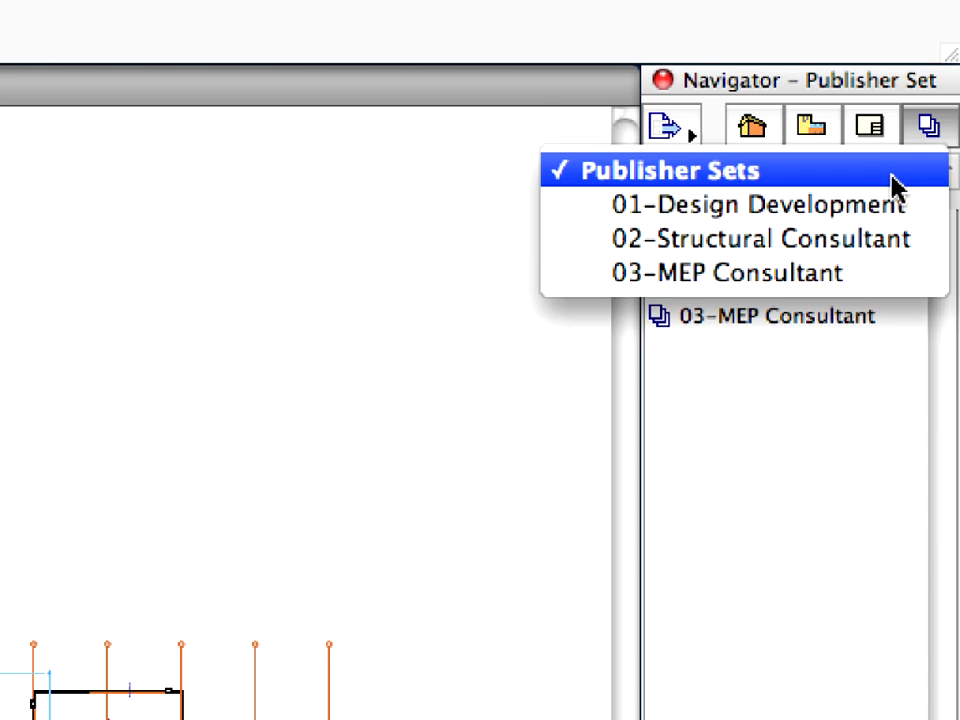
pyautogui.moveTo(750, 238)
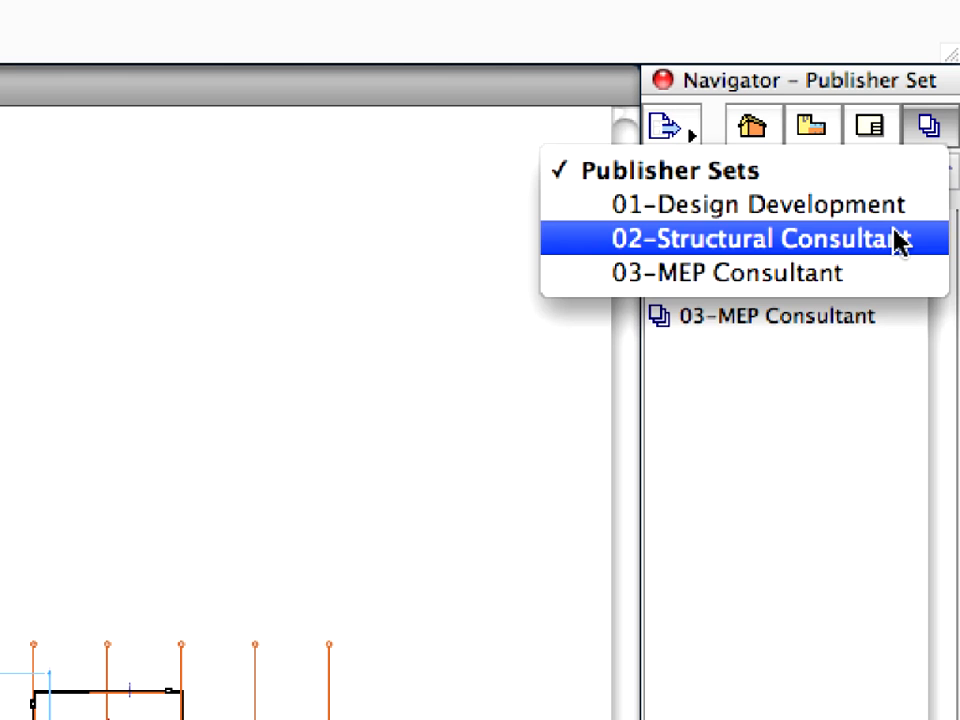
# Switch to the 02-Structural Consultant publisher set and open its 04 Second Floor item
pyautogui.click(760, 238)
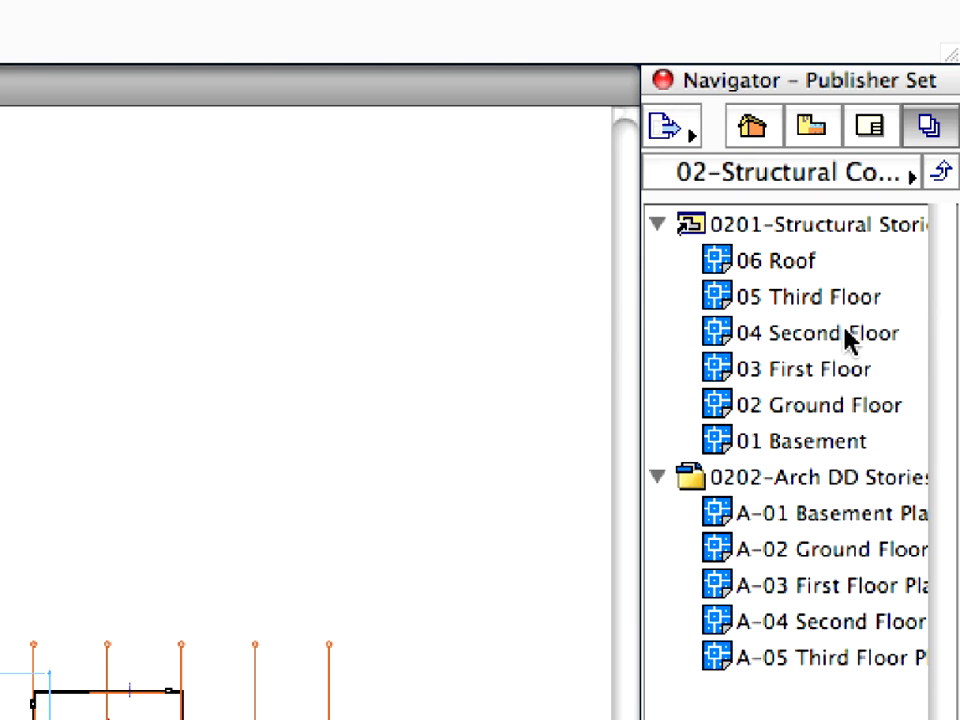
pyautogui.click(818, 332)
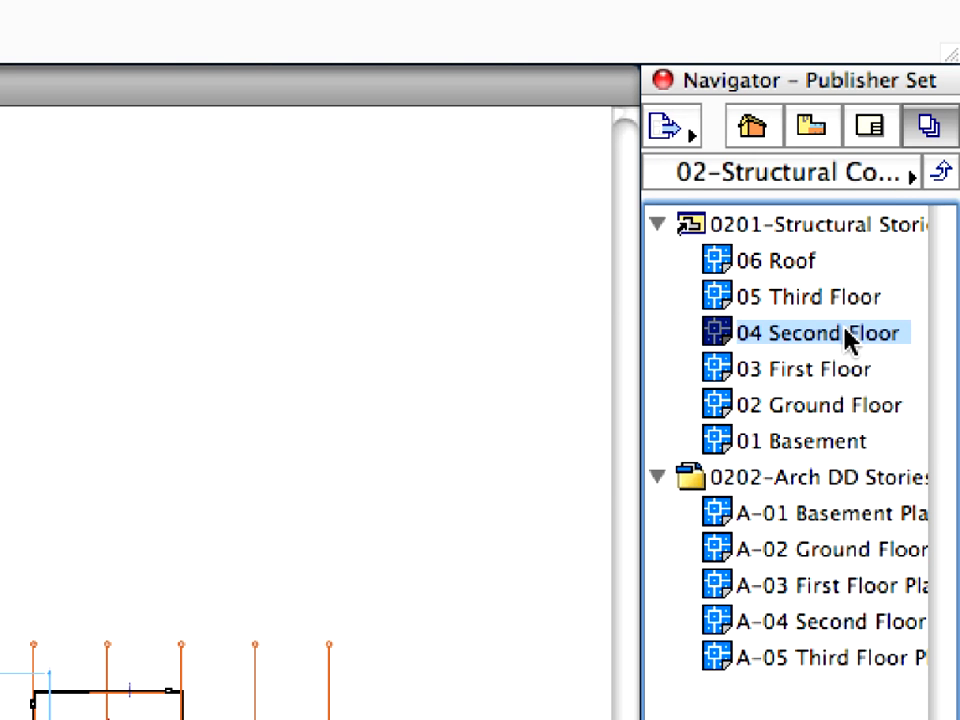
pyautogui.doubleClick(818, 332)
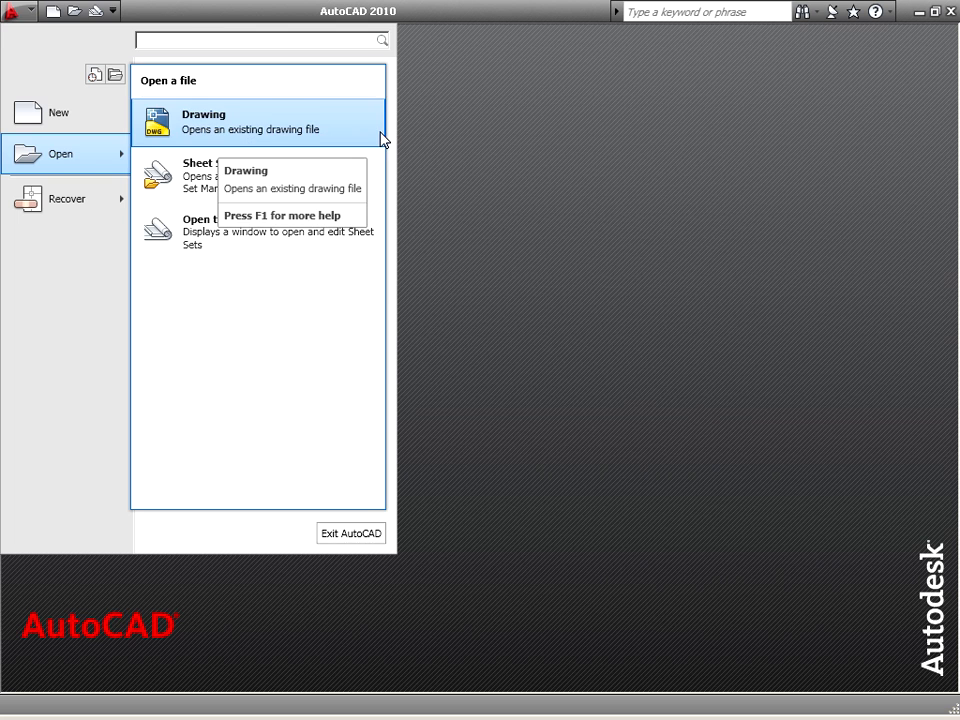
# Open the 'COL-08-02-01-Second Floor for Smart Merge' drawing from the Chapter 08 folder
pyautogui.click(204, 122)
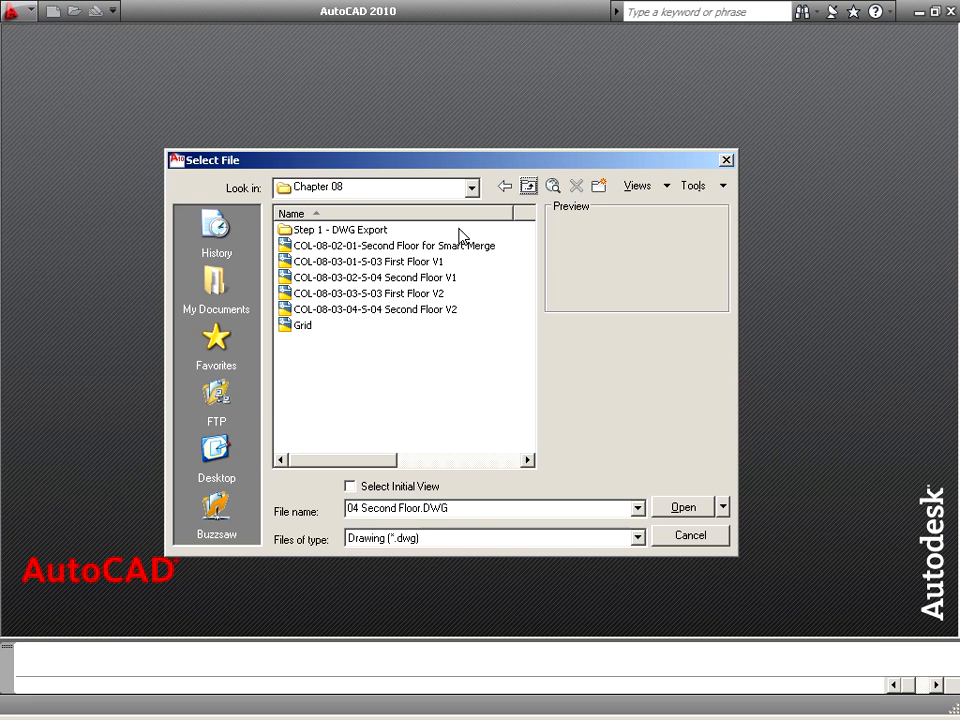
pyautogui.click(390, 245)
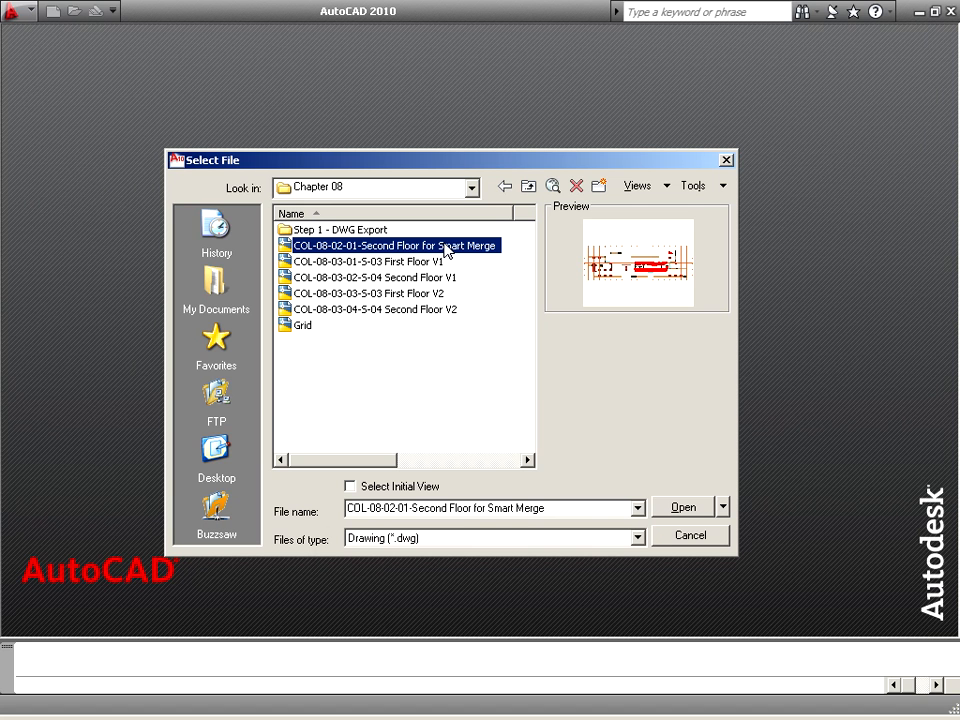
pyautogui.moveTo(681, 447)
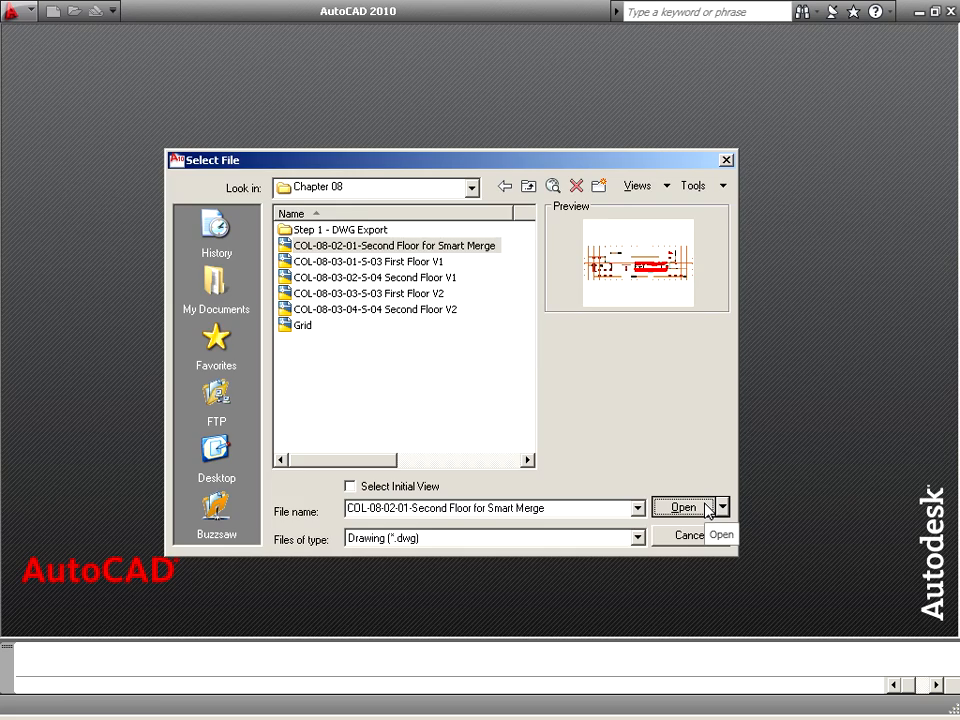
pyautogui.click(683, 507)
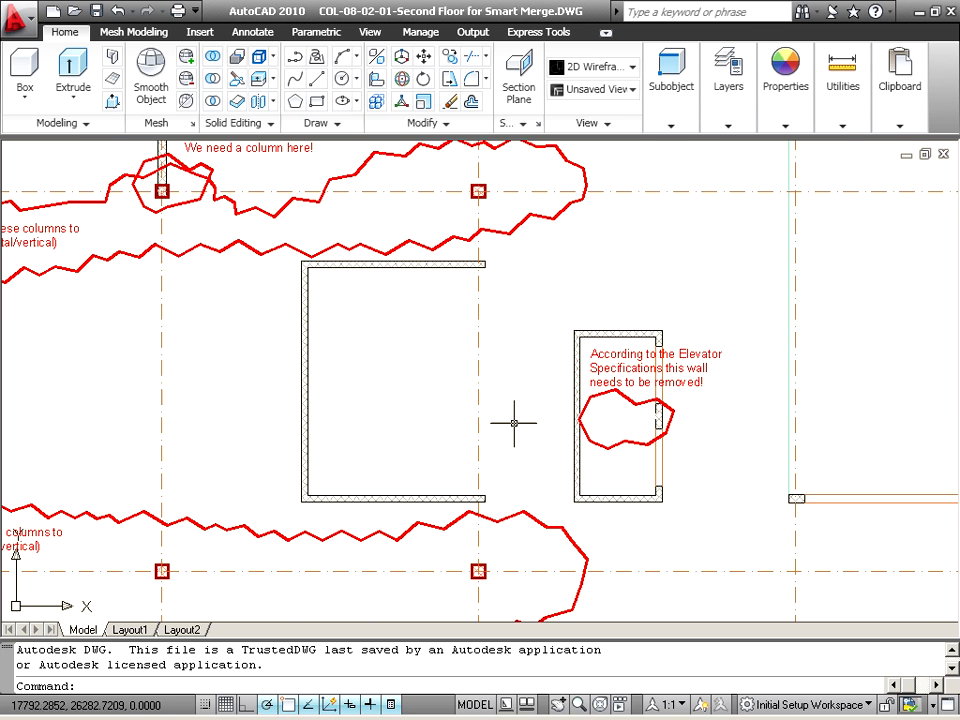
pyautogui.moveTo(568, 300)
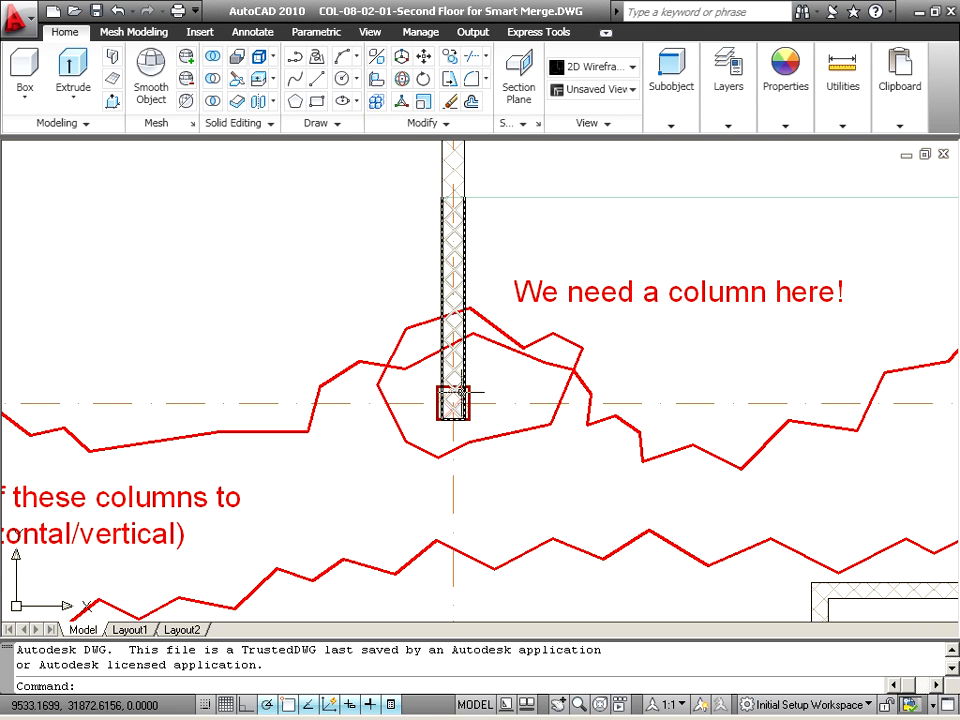
pyautogui.moveTo(453, 403)
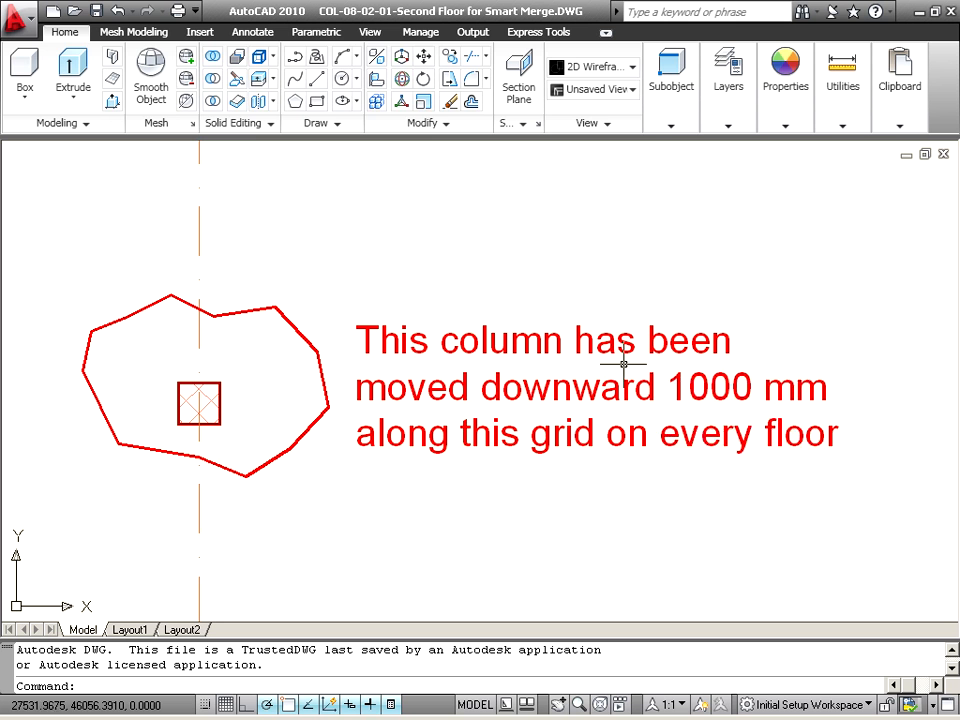
pyautogui.moveTo(300, 335)
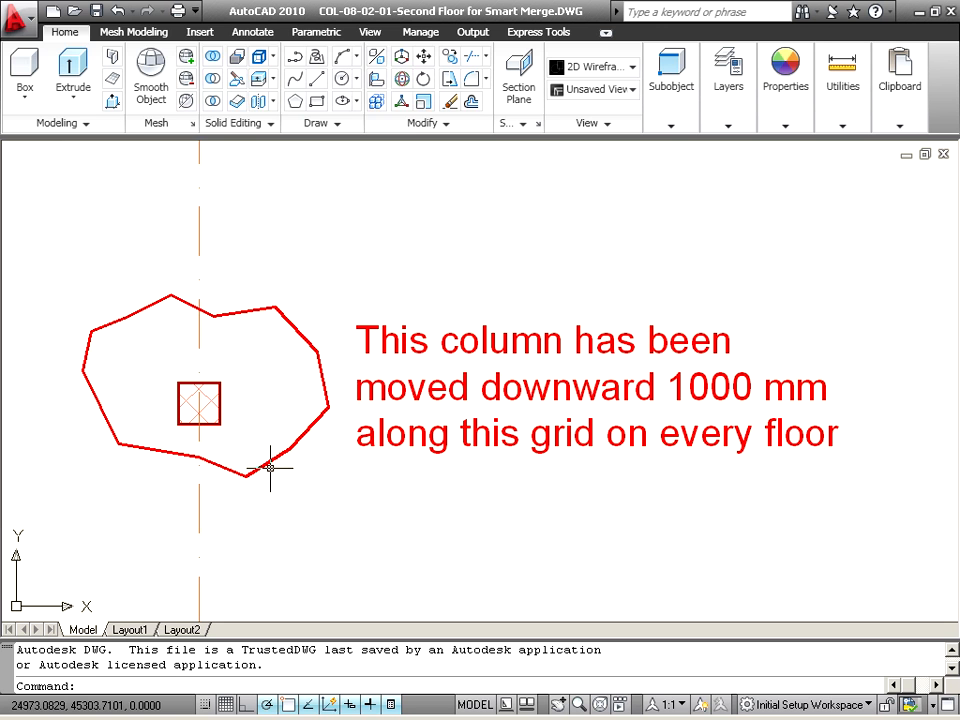
# Close the current Second Floor for Smart Merge drawing, discarding changes
pyautogui.click(20, 12)
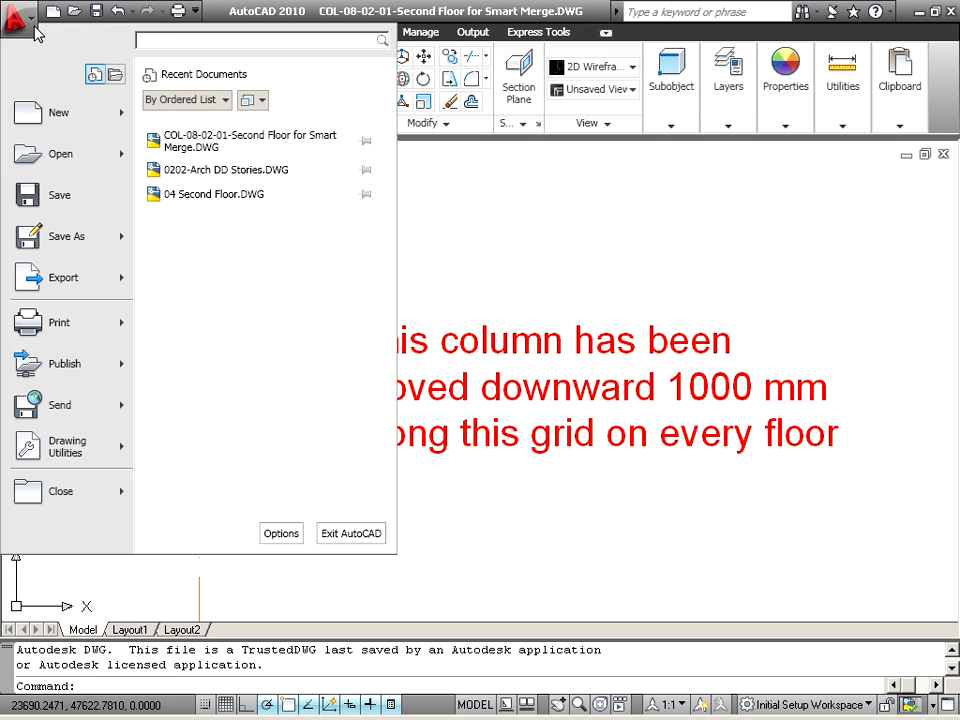
pyautogui.click(60, 491)
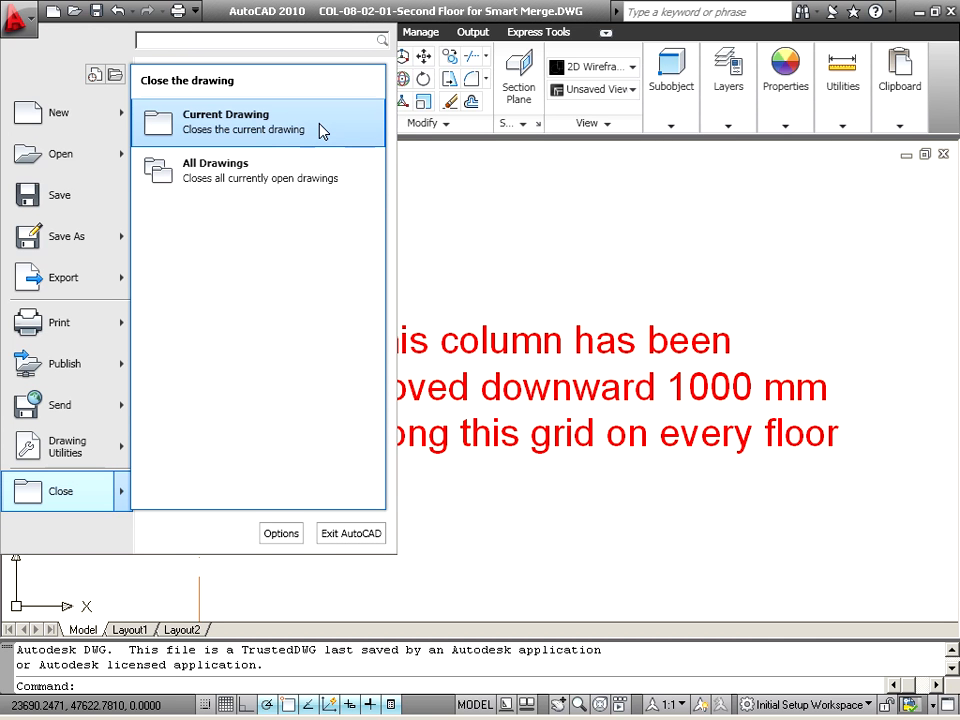
pyautogui.click(227, 121)
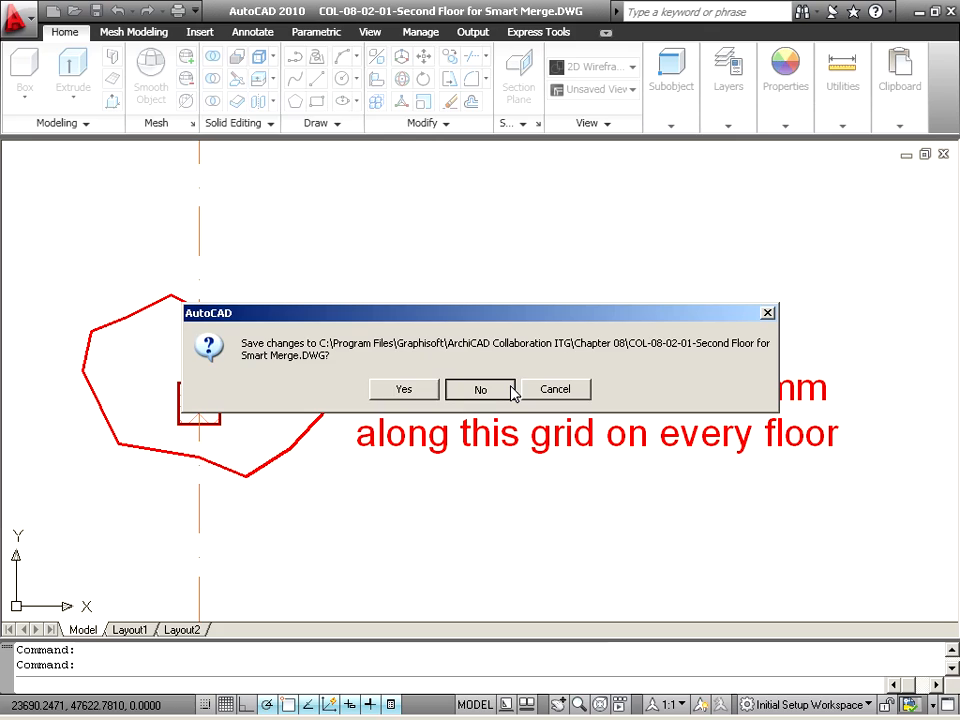
pyautogui.click(480, 389)
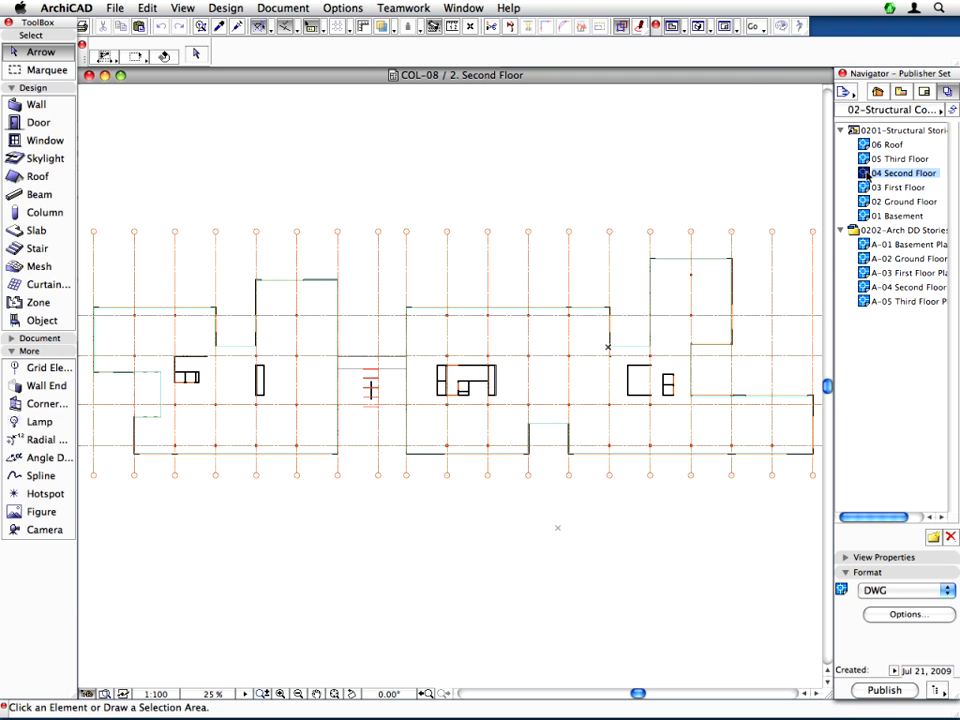
# Bring up Smart Merge Options from File > File Special with default.mcf loaded
pyautogui.click(114, 8)
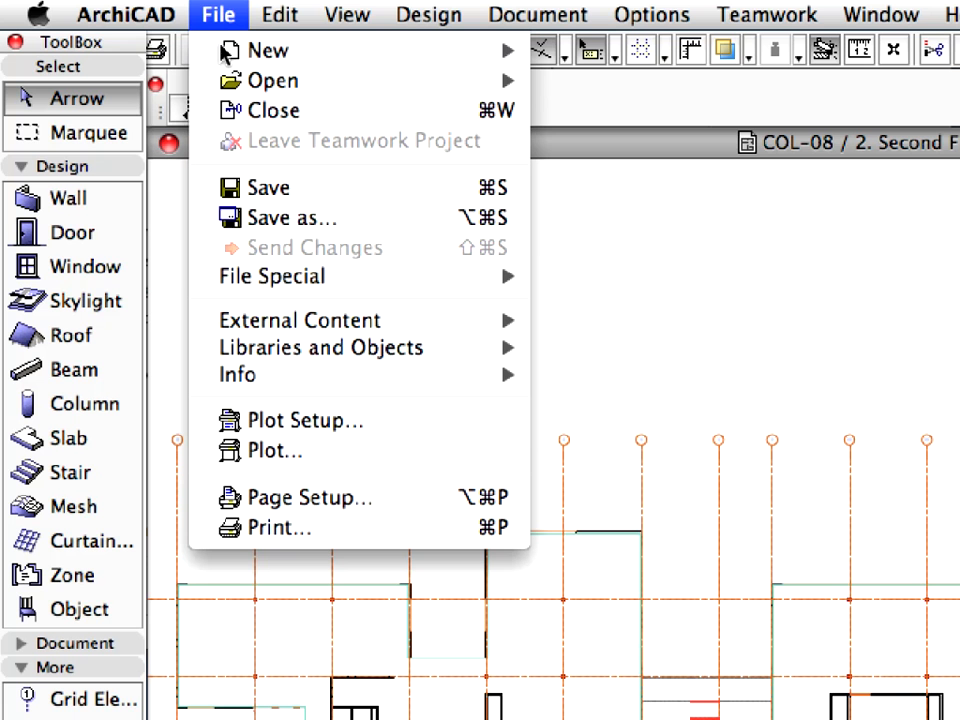
pyautogui.click(271, 276)
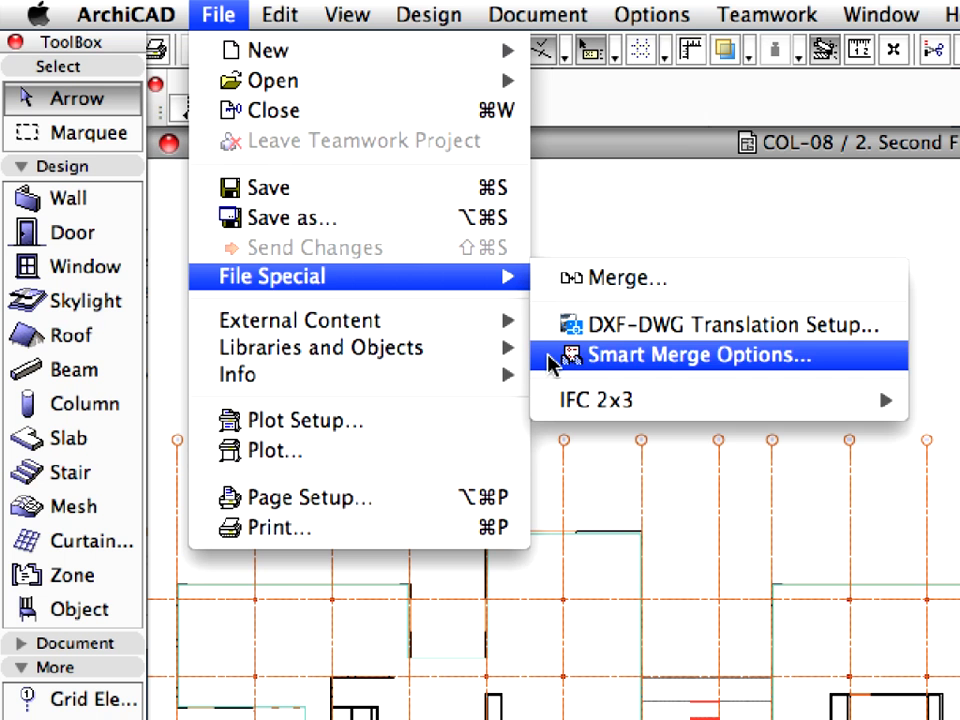
pyautogui.click(700, 355)
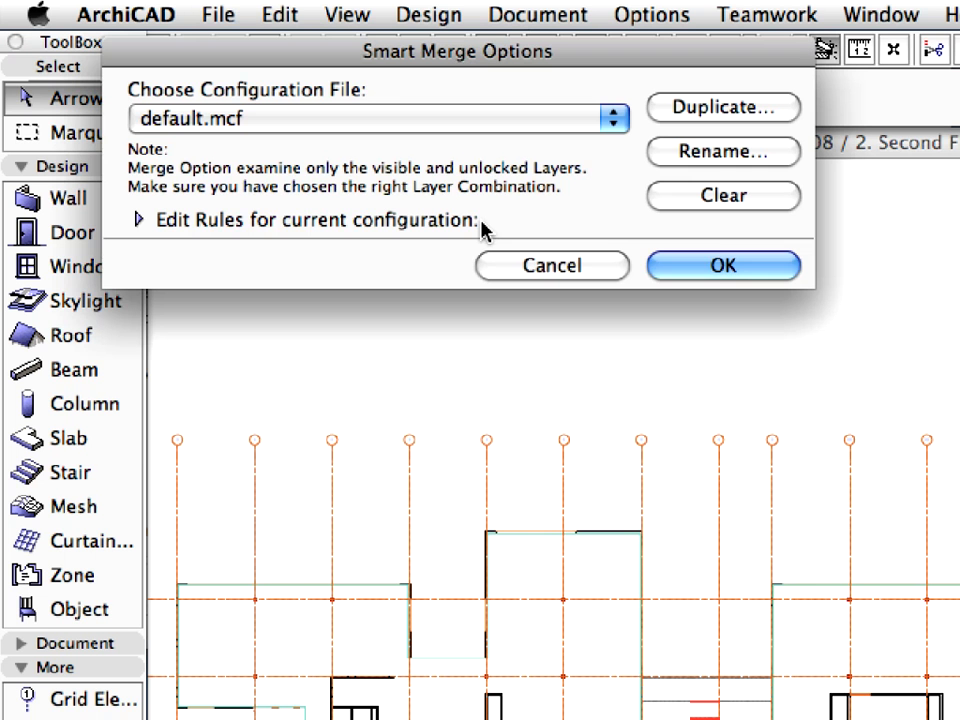
pyautogui.moveTo(400, 230)
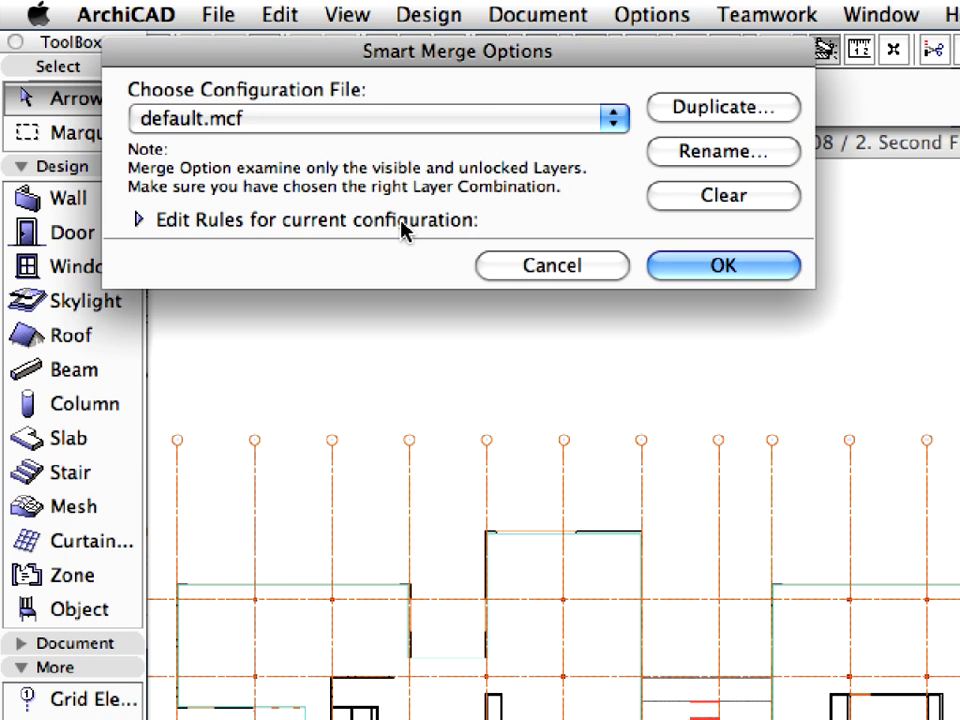
pyautogui.moveTo(140, 225)
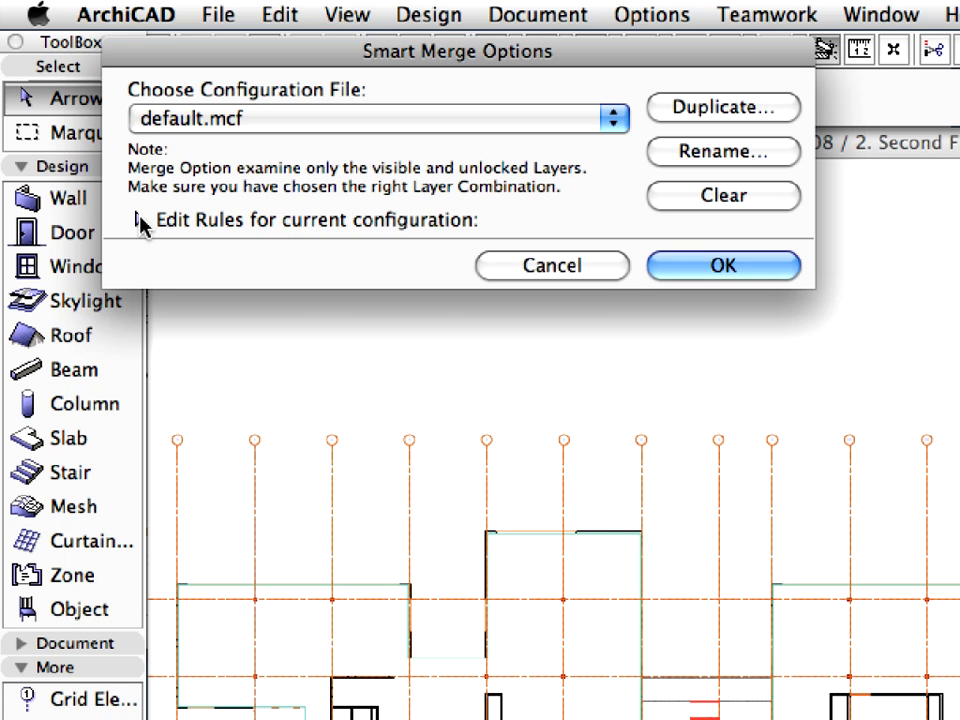
# Expand the default configuration's rule list and scroll through its deleted, edited and new-element rules
pyautogui.click(142, 220)
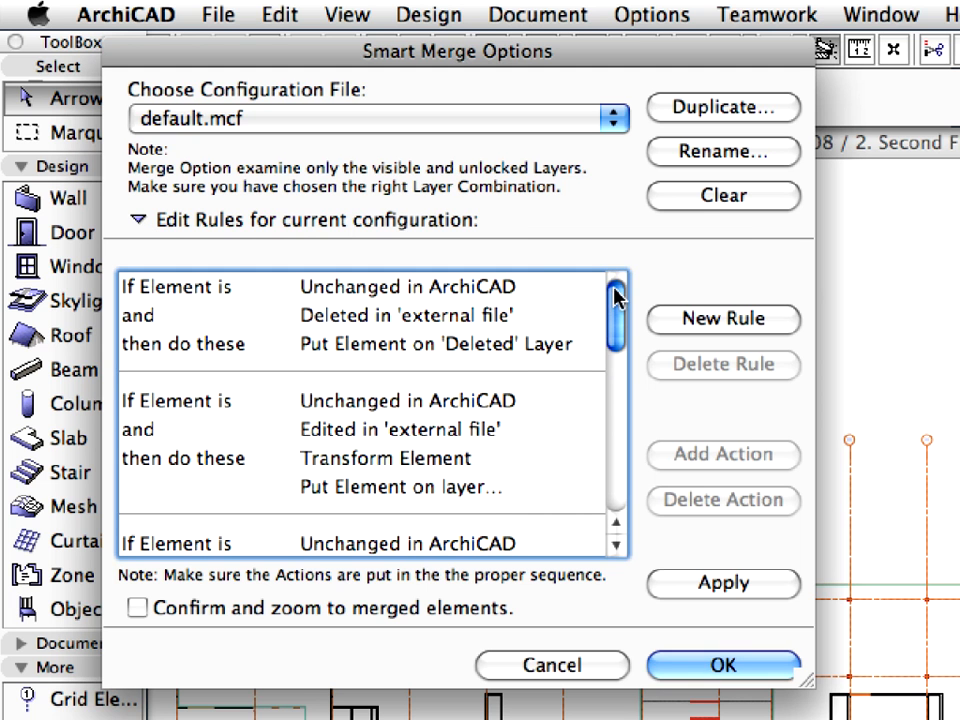
pyautogui.moveTo(615, 295); pyautogui.dragTo(613, 425)
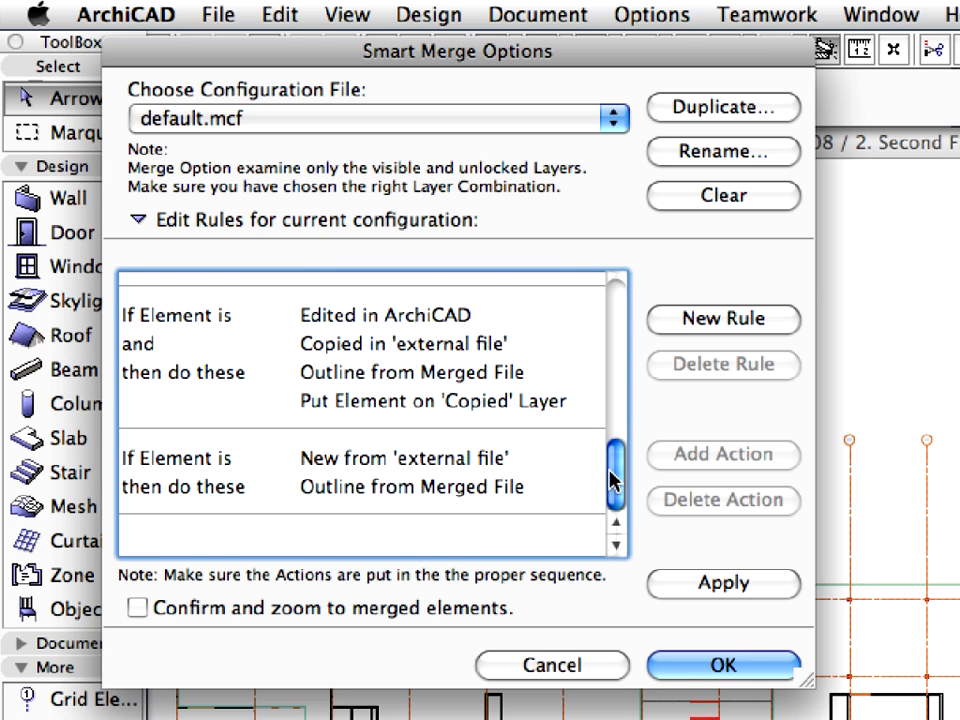
pyautogui.moveTo(613, 478); pyautogui.dragTo(613, 443)
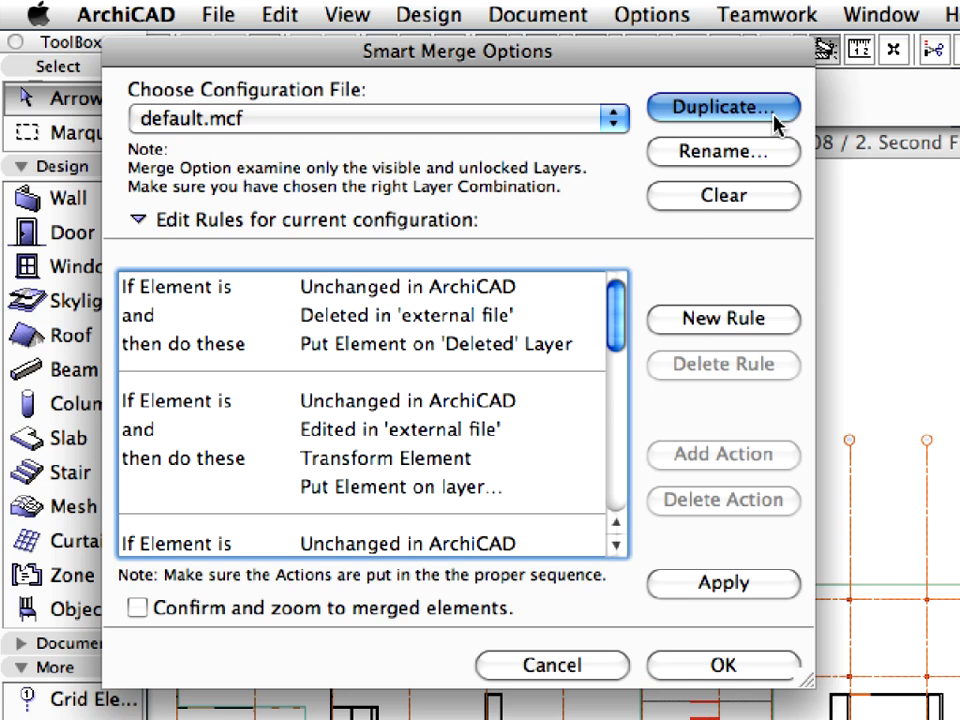
# Duplicate the default configuration under the name 'Structural Collaboration'
pyautogui.click(722, 107)
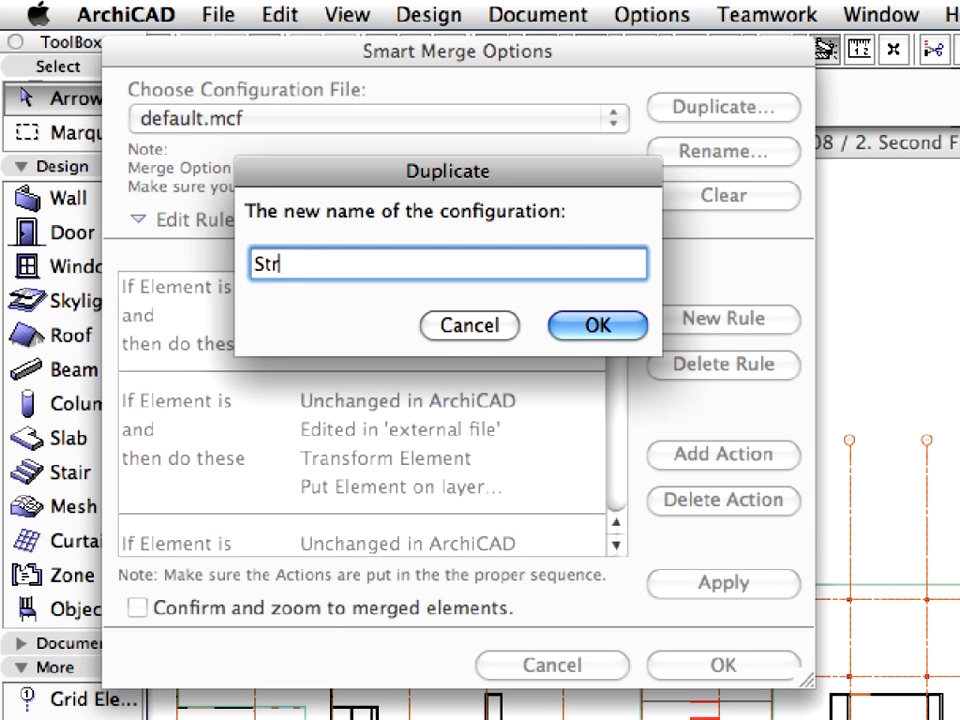
pyautogui.write('uctural')
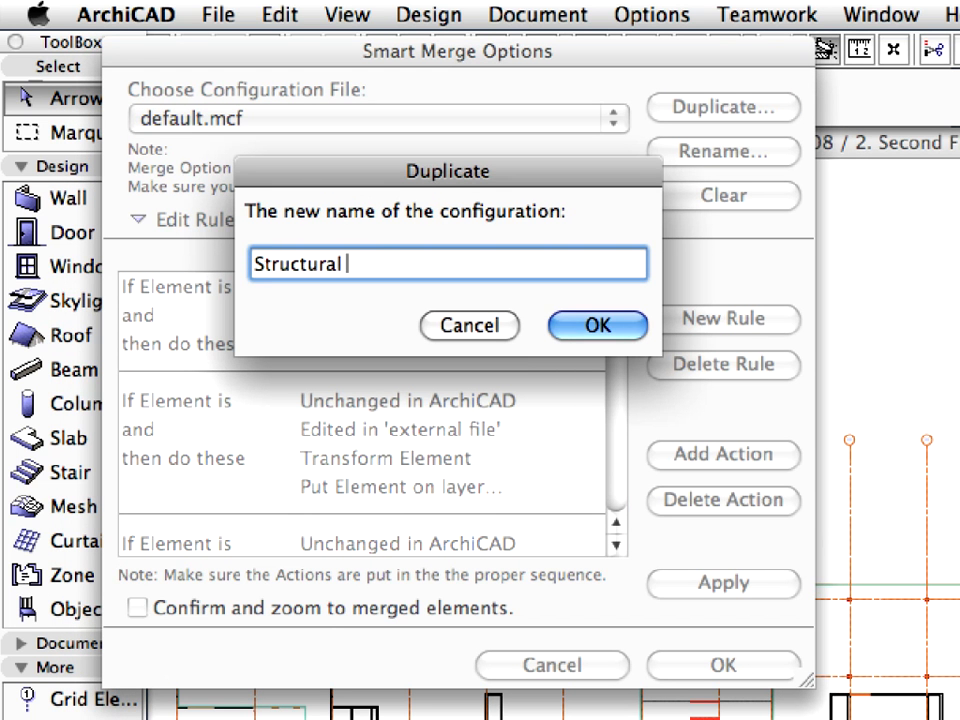
pyautogui.write('Collaborat')
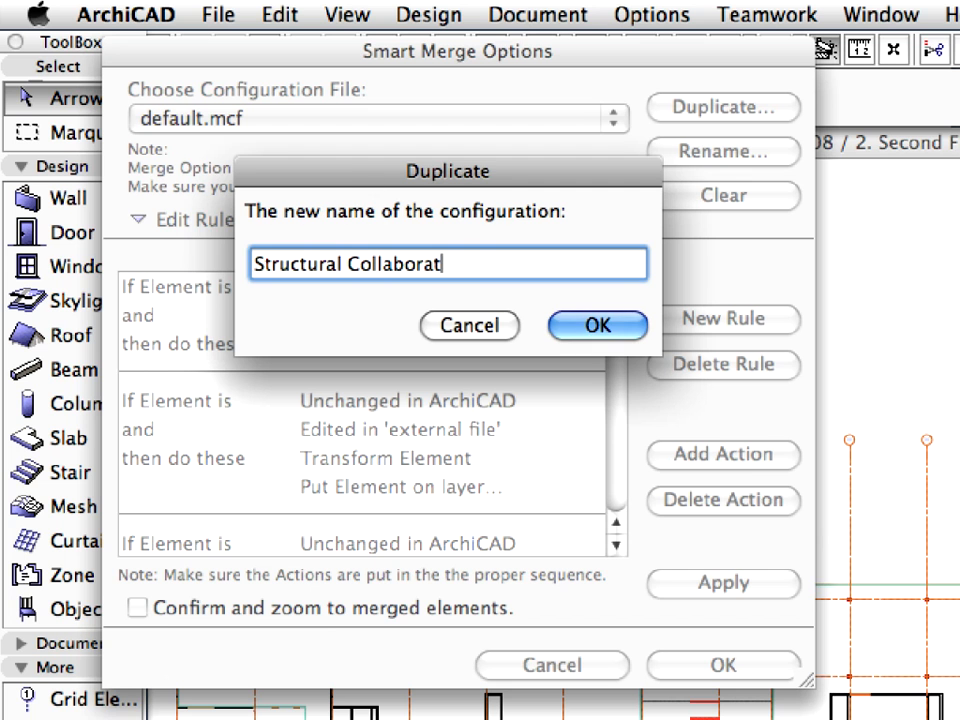
pyautogui.write('ion')
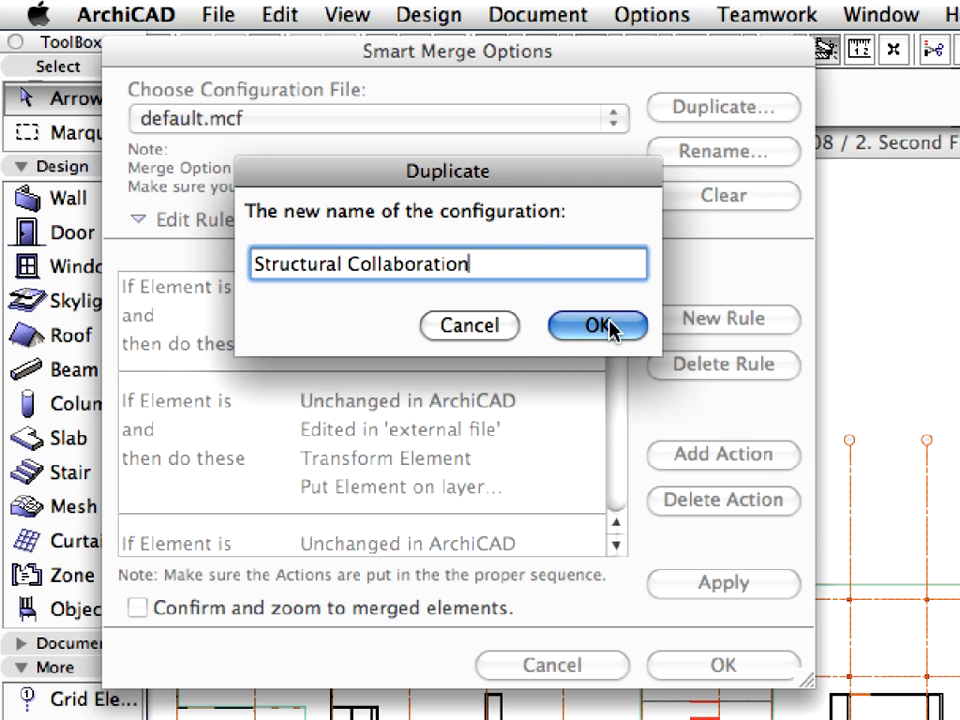
pyautogui.click(597, 326)
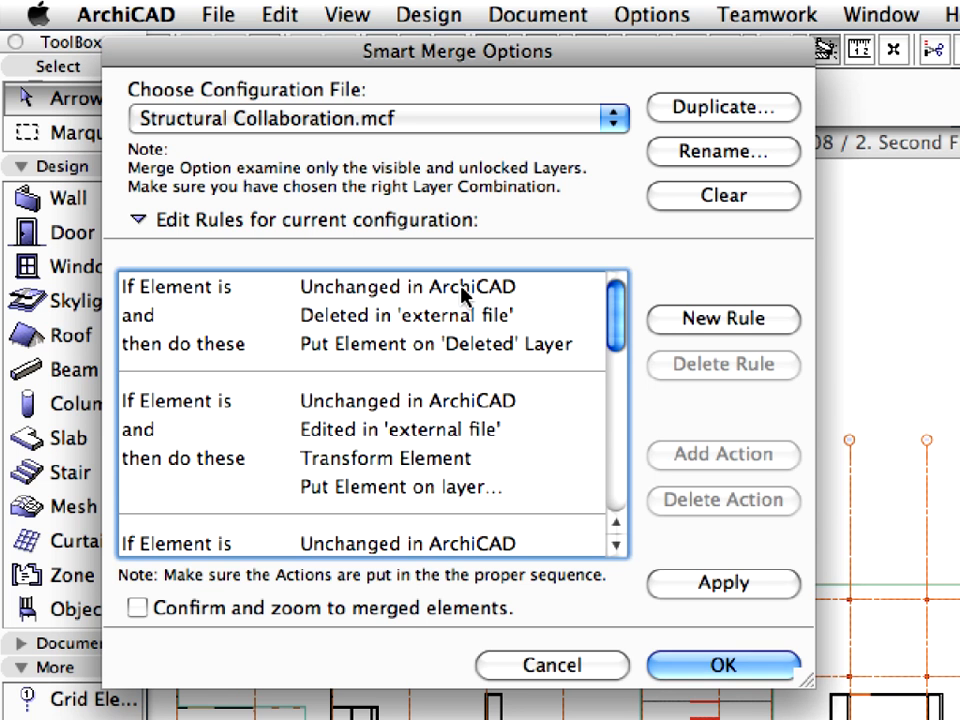
pyautogui.moveTo(280, 243)
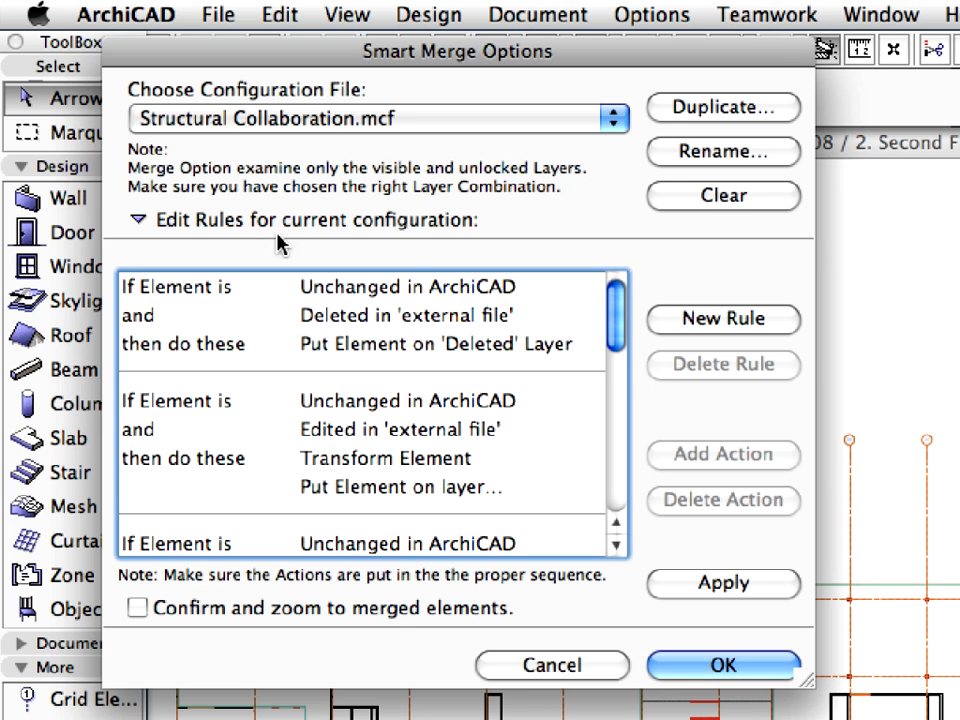
pyautogui.moveTo(425, 350)
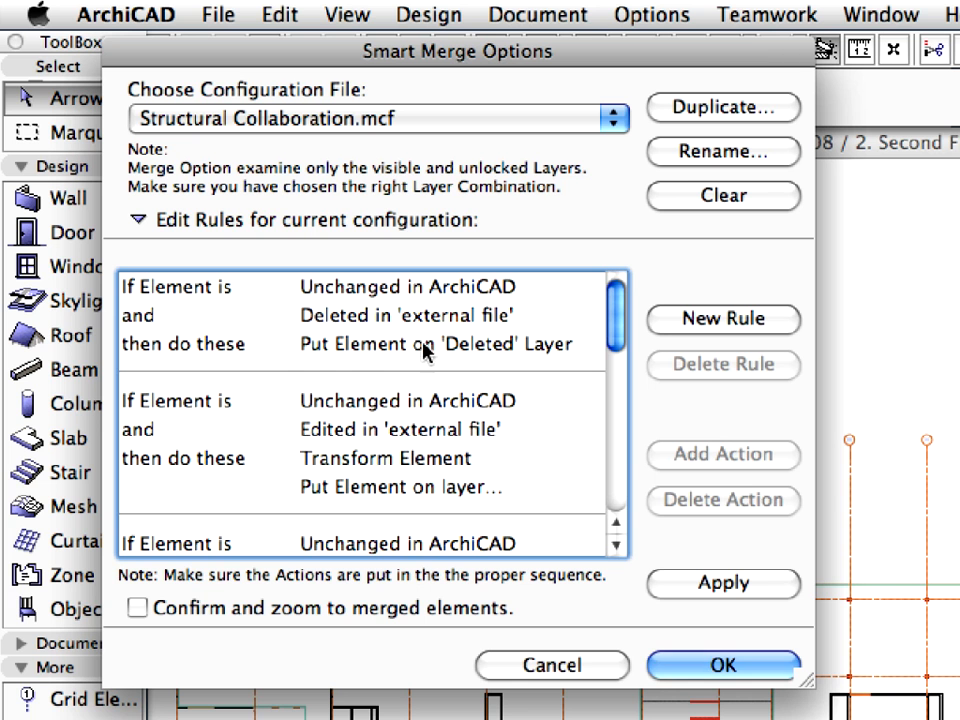
pyautogui.moveTo(305, 330)
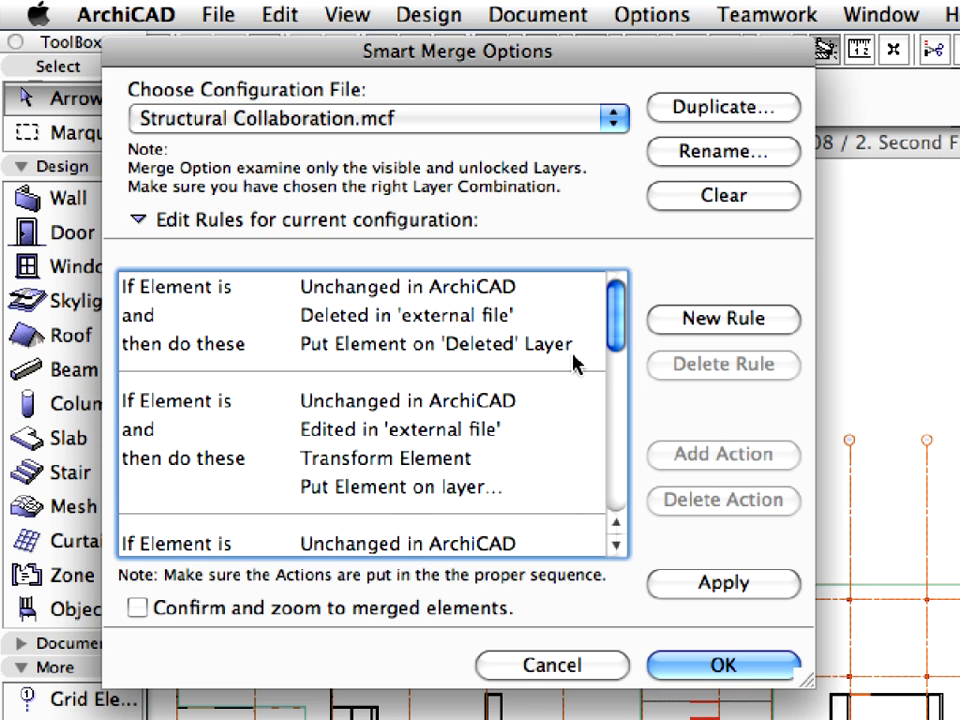
# Send externally edited elements to the 'Edited' layer
pyautogui.click(420, 488)
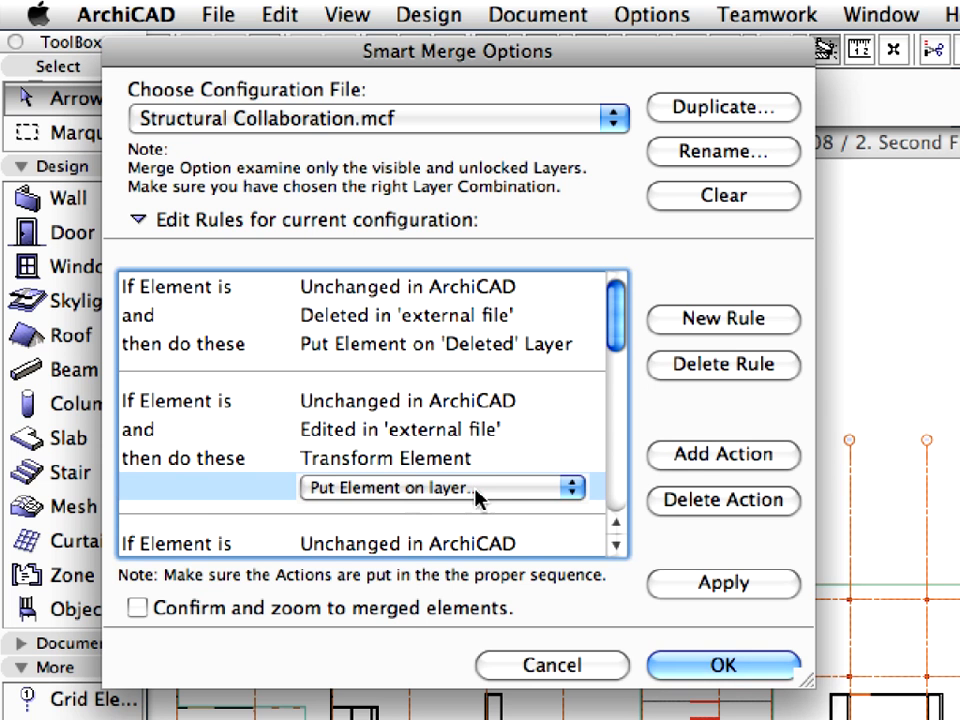
pyautogui.click(440, 488)
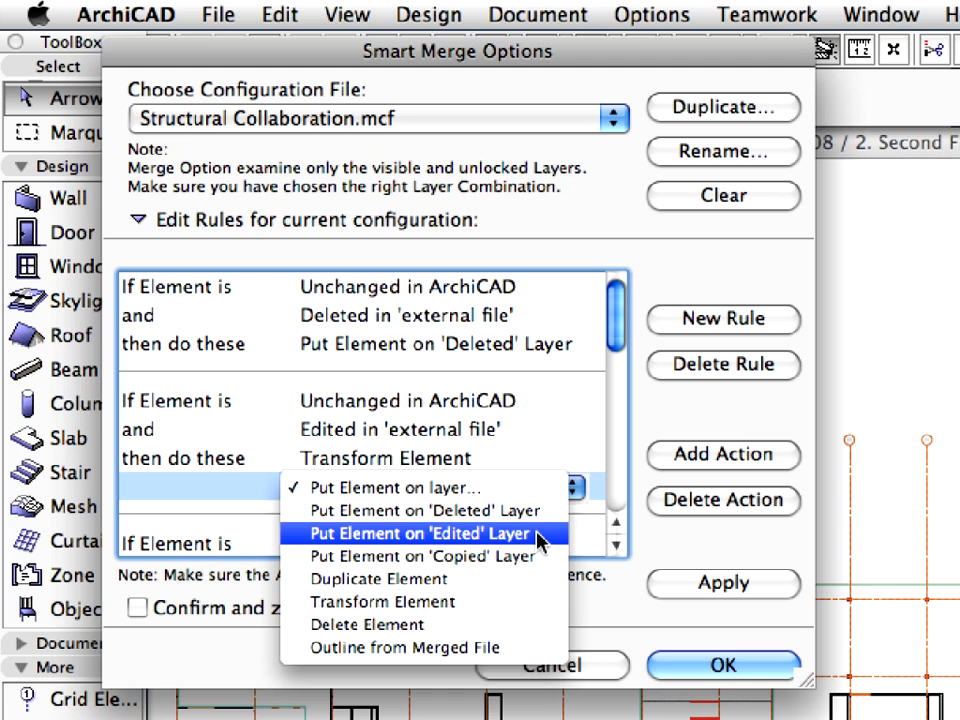
pyautogui.click(419, 533)
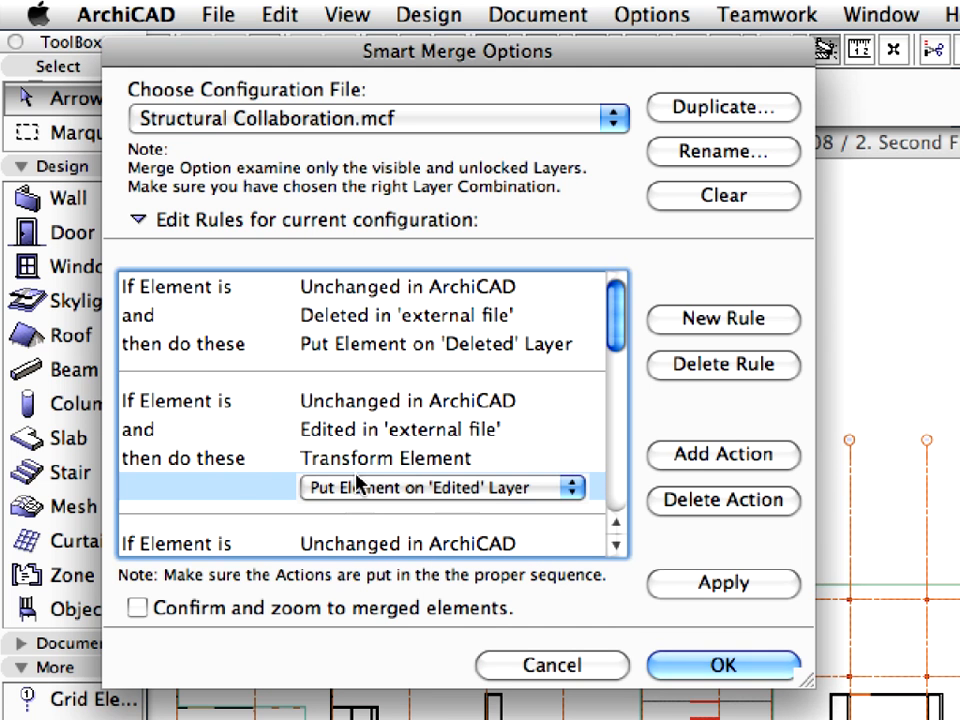
pyautogui.moveTo(620, 385)
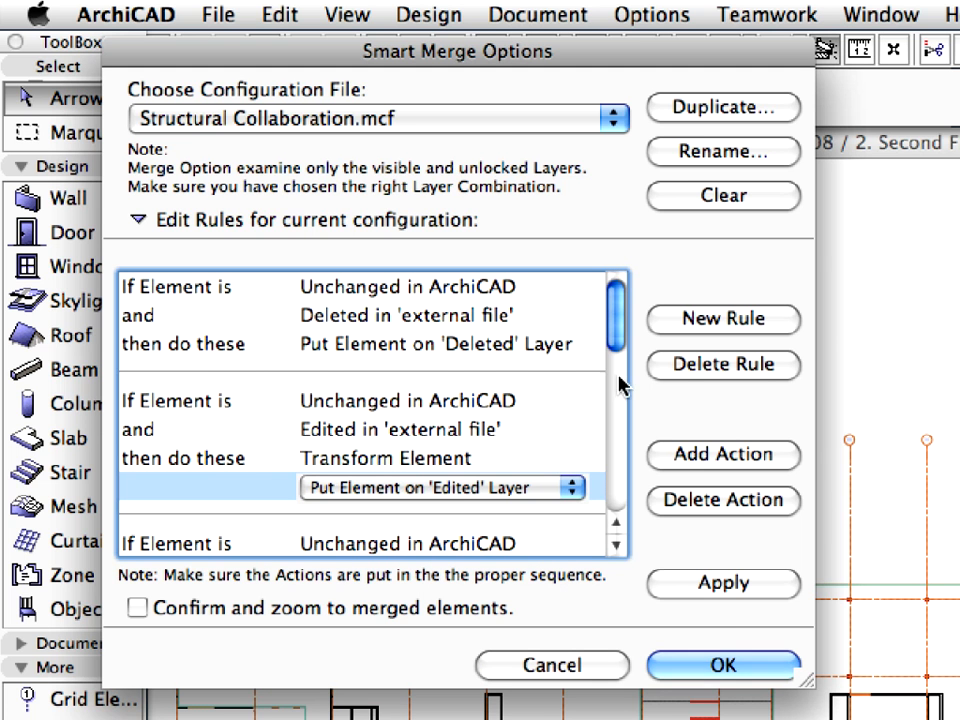
# Send externally copied elements to the 'Copied' layer
pyautogui.scroll(-3)
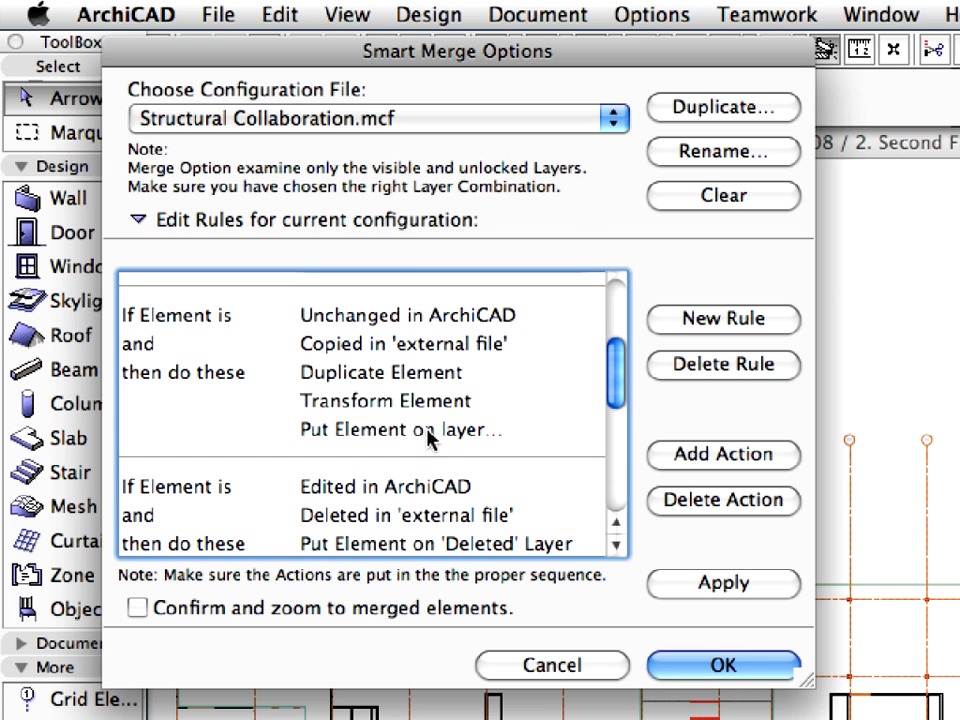
pyautogui.click(400, 430)
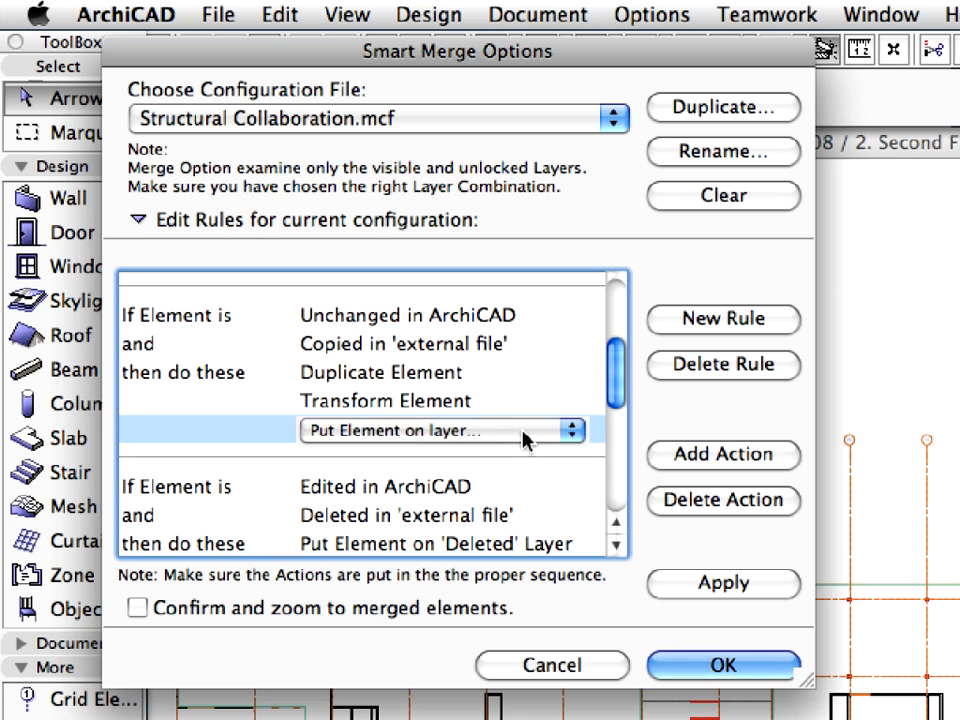
pyautogui.click(435, 430)
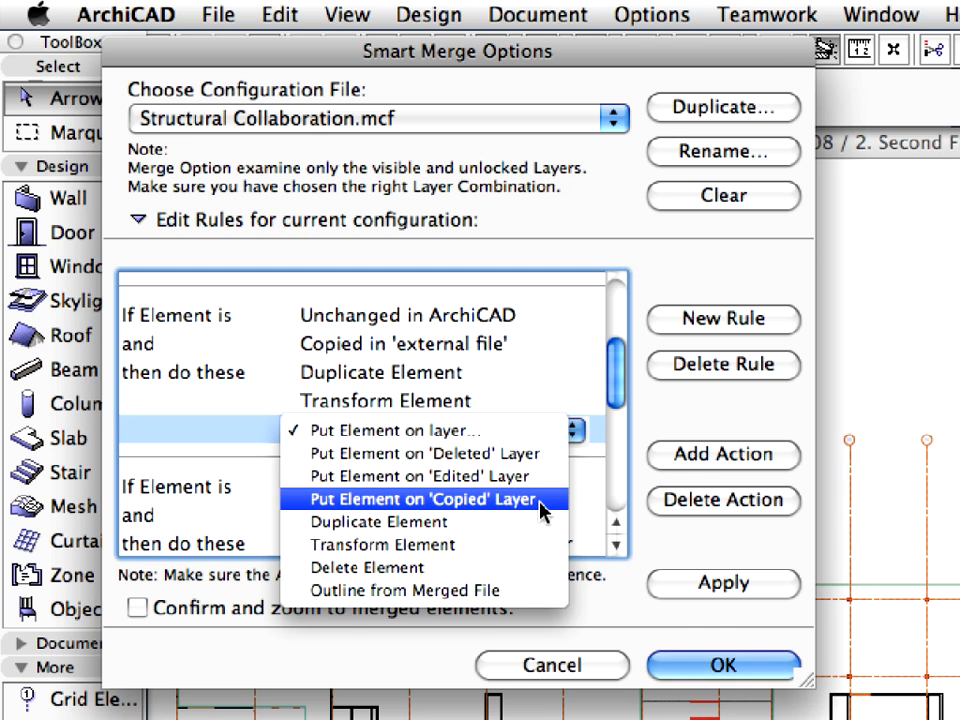
pyautogui.click(421, 499)
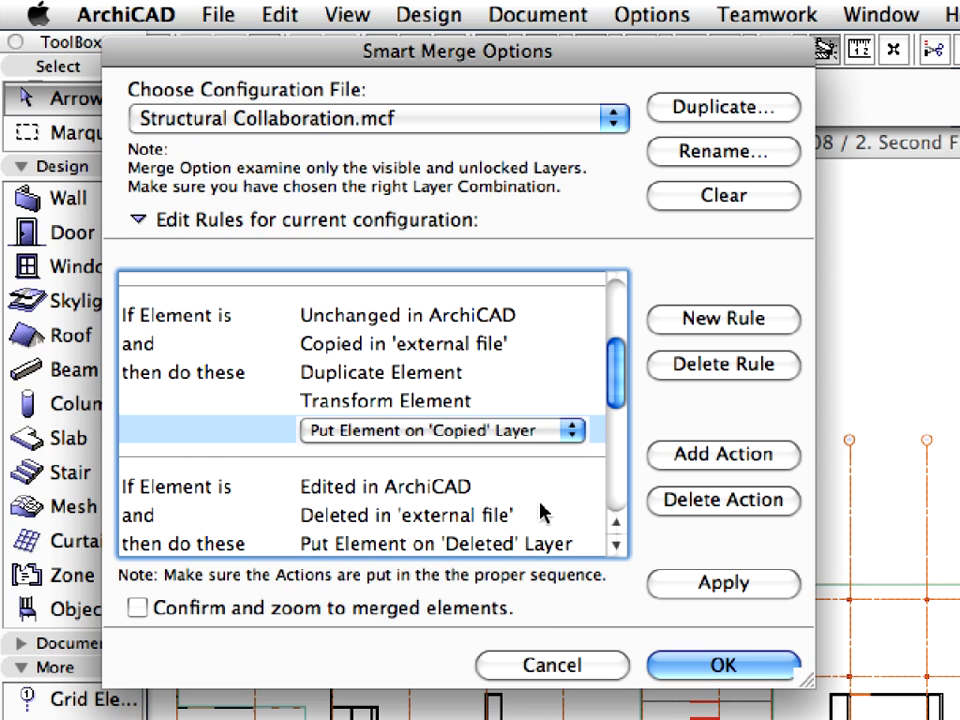
pyautogui.moveTo(560, 435)
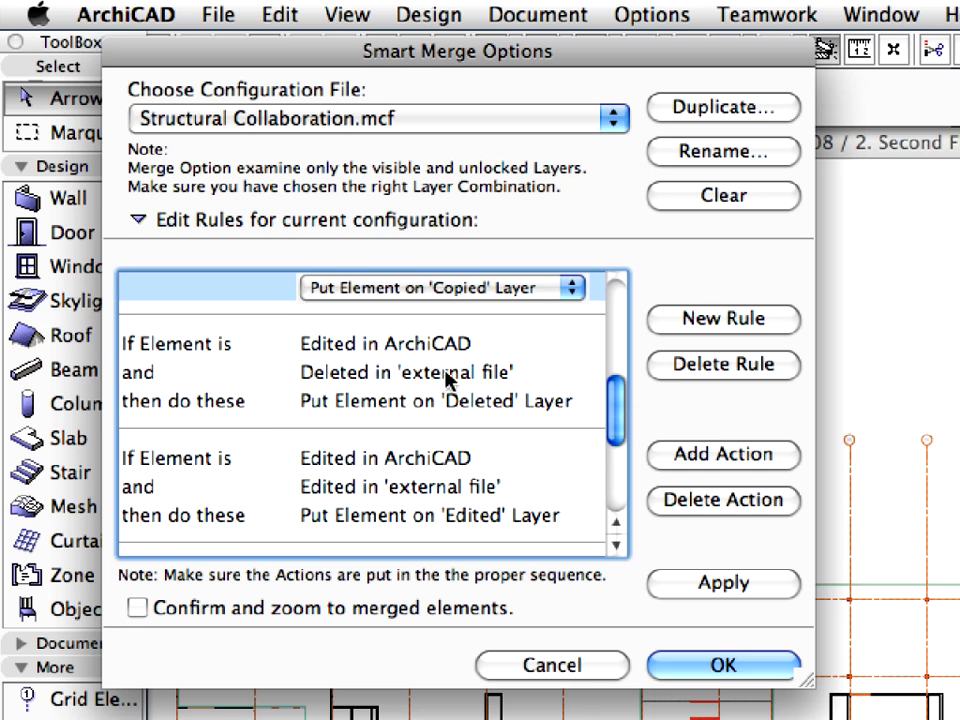
# Apply the rule changes and scroll the list down to the last new-element rule
pyautogui.click(180, 344)
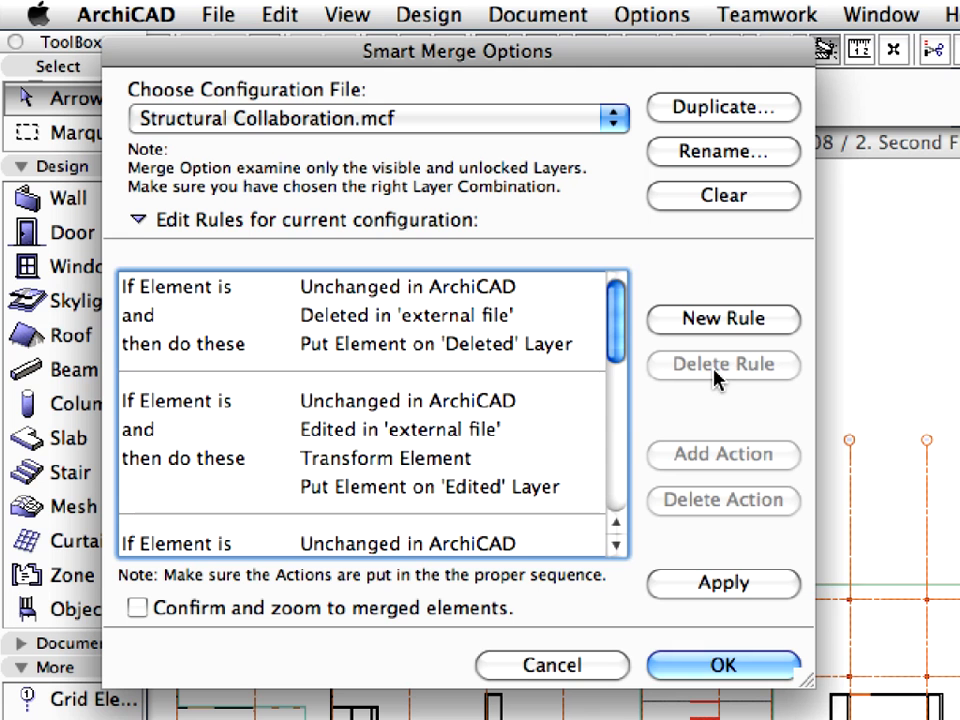
pyautogui.scroll(-3)
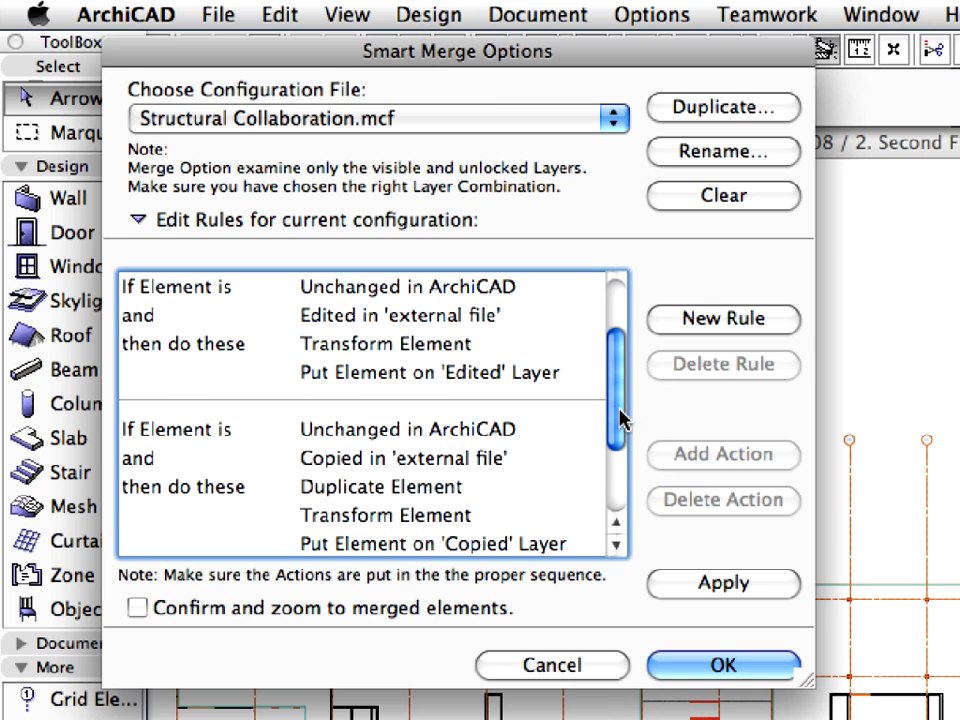
pyautogui.scroll(-3)
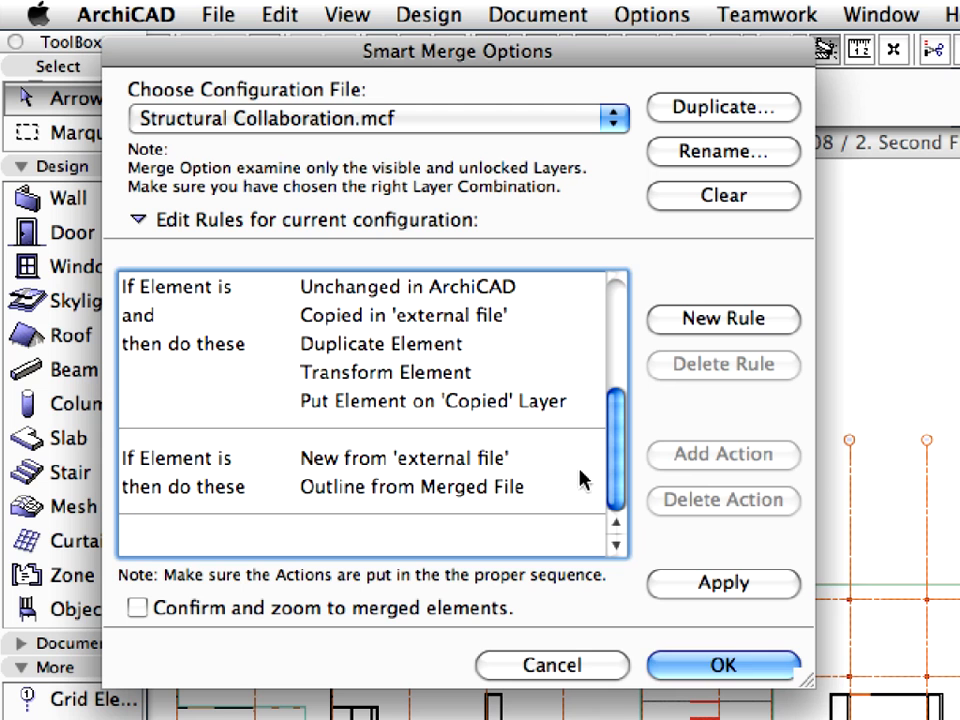
pyautogui.moveTo(447, 518)
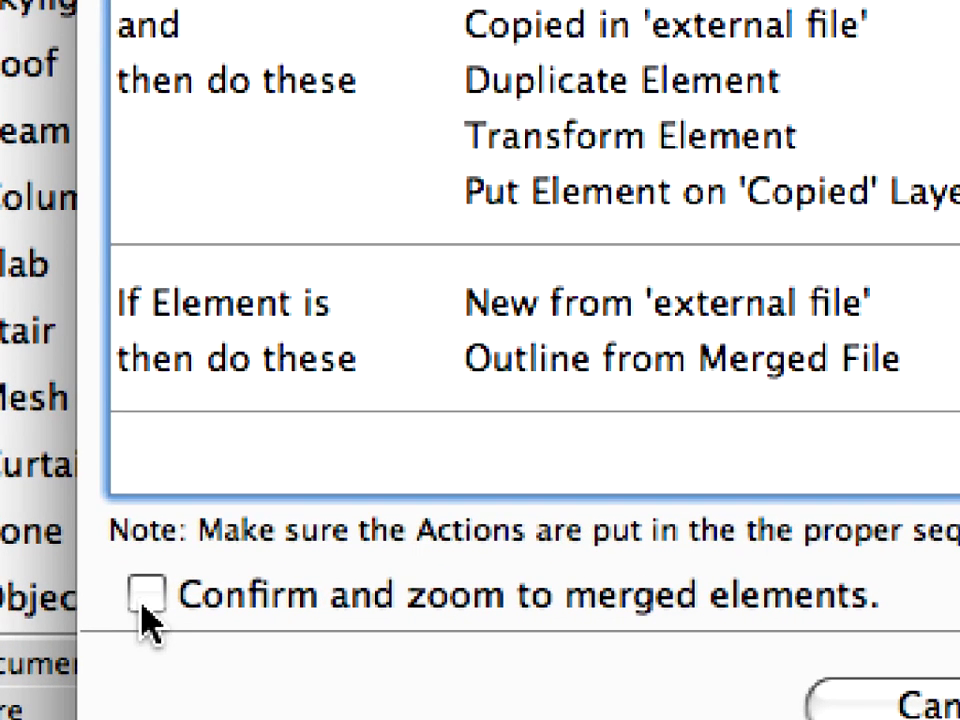
# Turn on 'Confirm and zoom to merged elements' and accept the Smart Merge Options
pyautogui.click(148, 595)
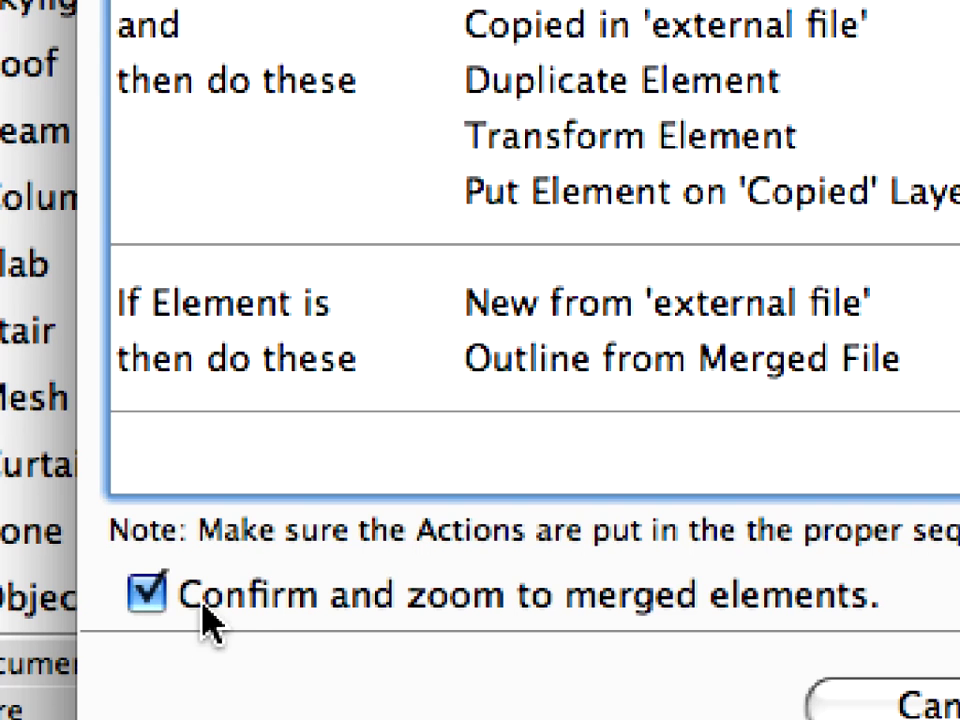
pyautogui.moveTo(410, 625)
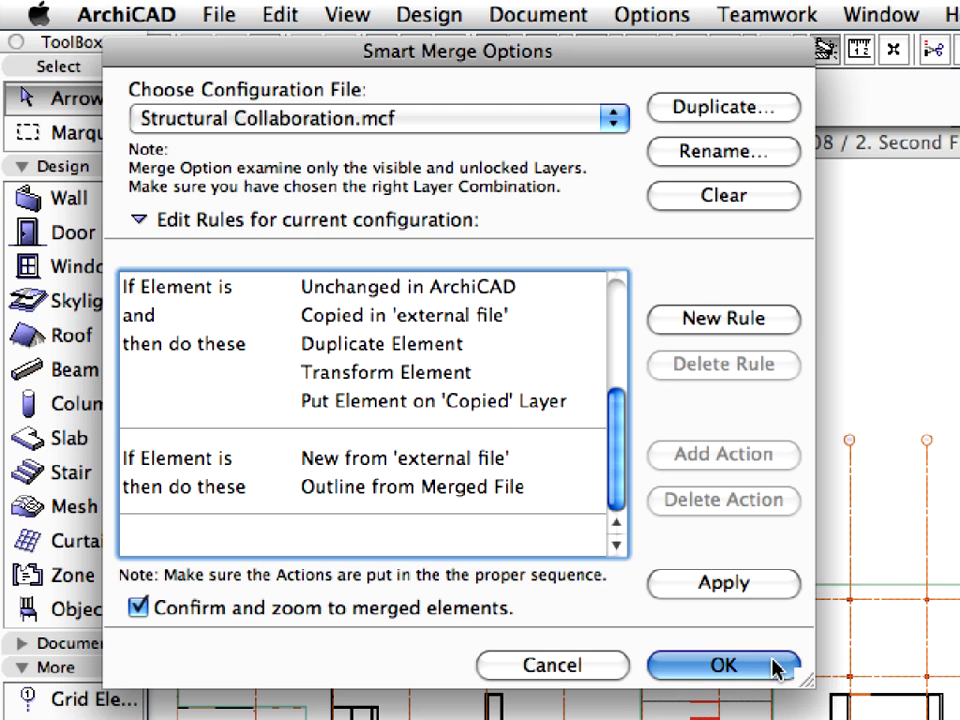
pyautogui.click(722, 665)
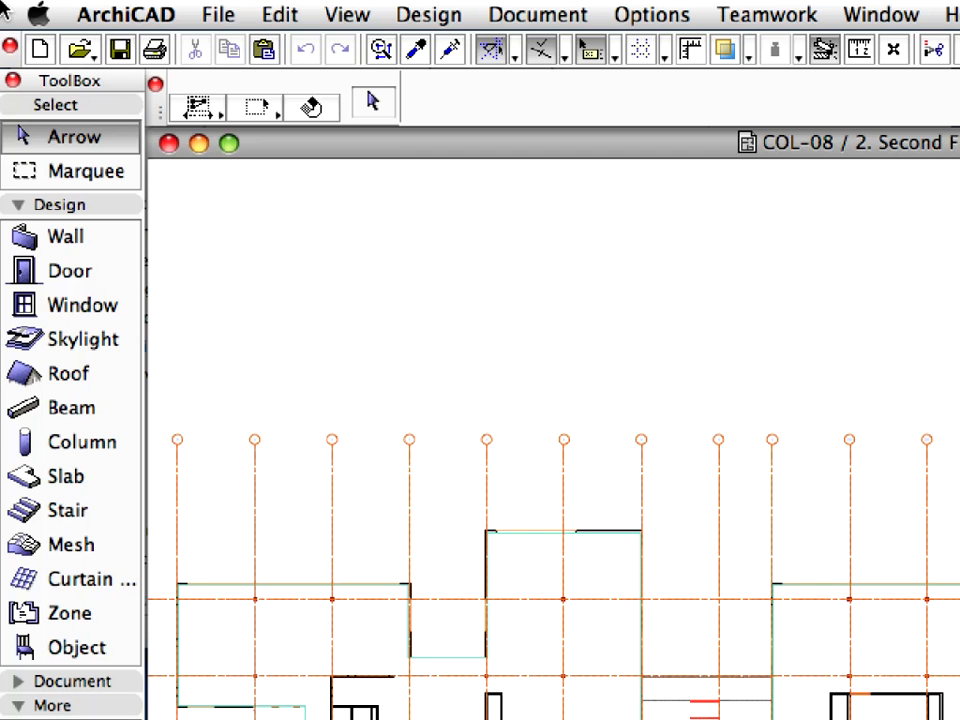
# Start File > Merge and choose COL-08-02-01-Second Floor for Smart Merge.DWG to merge
pyautogui.click(218, 14)
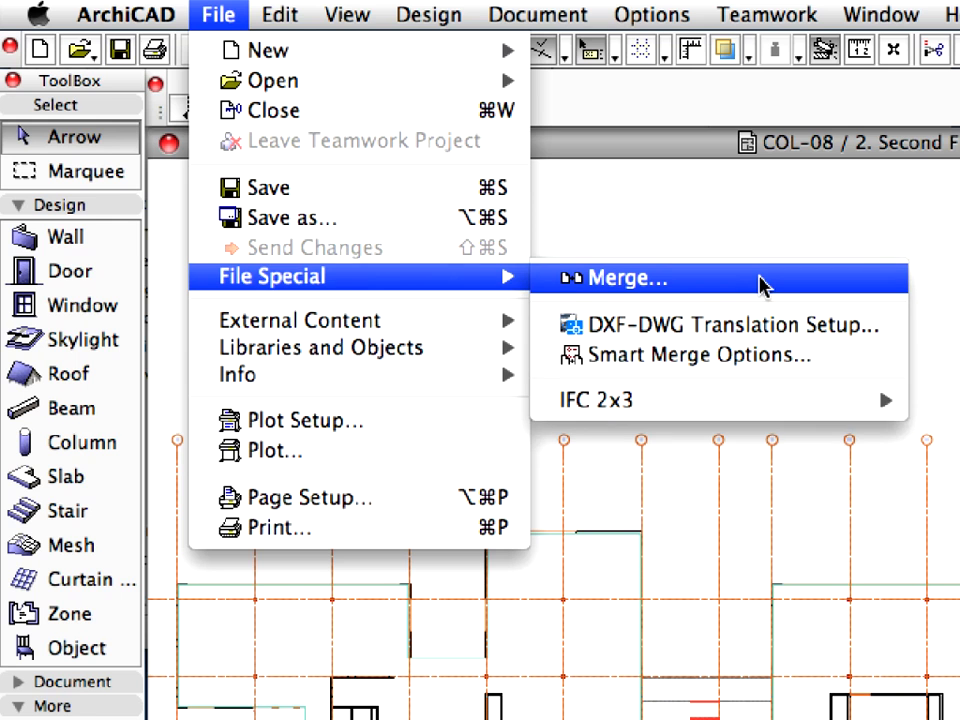
pyautogui.click(627, 278)
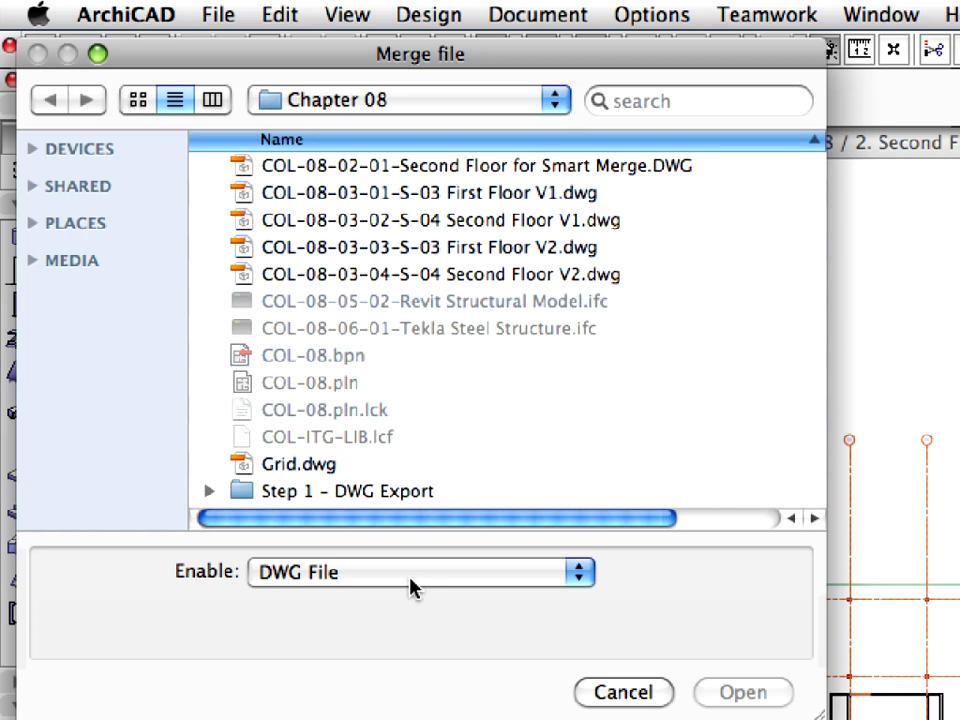
pyautogui.click(475, 165)
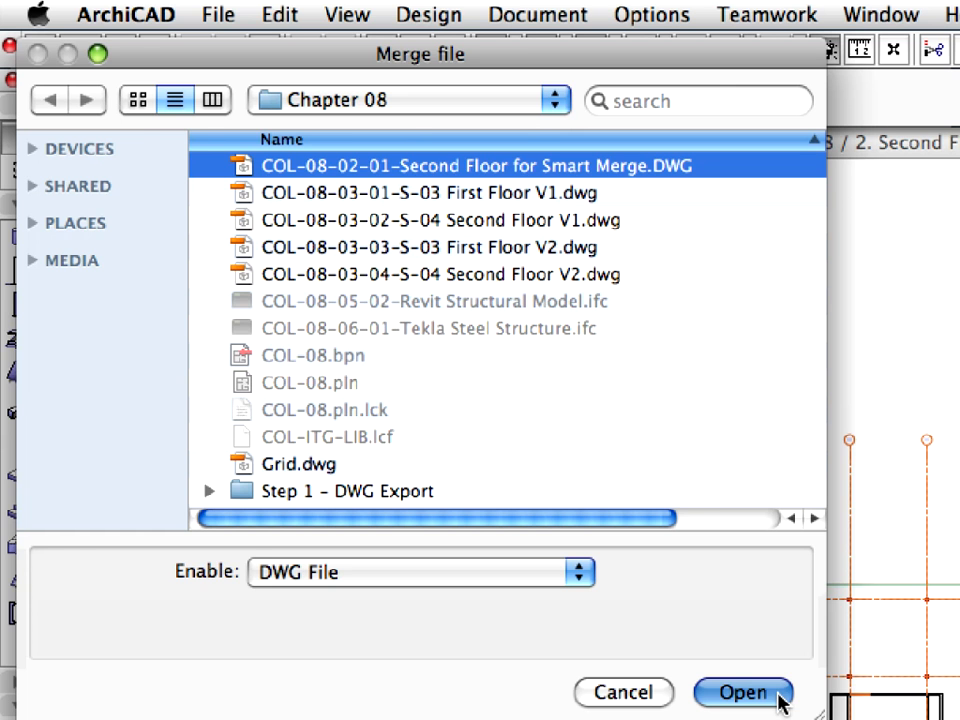
pyautogui.click(743, 692)
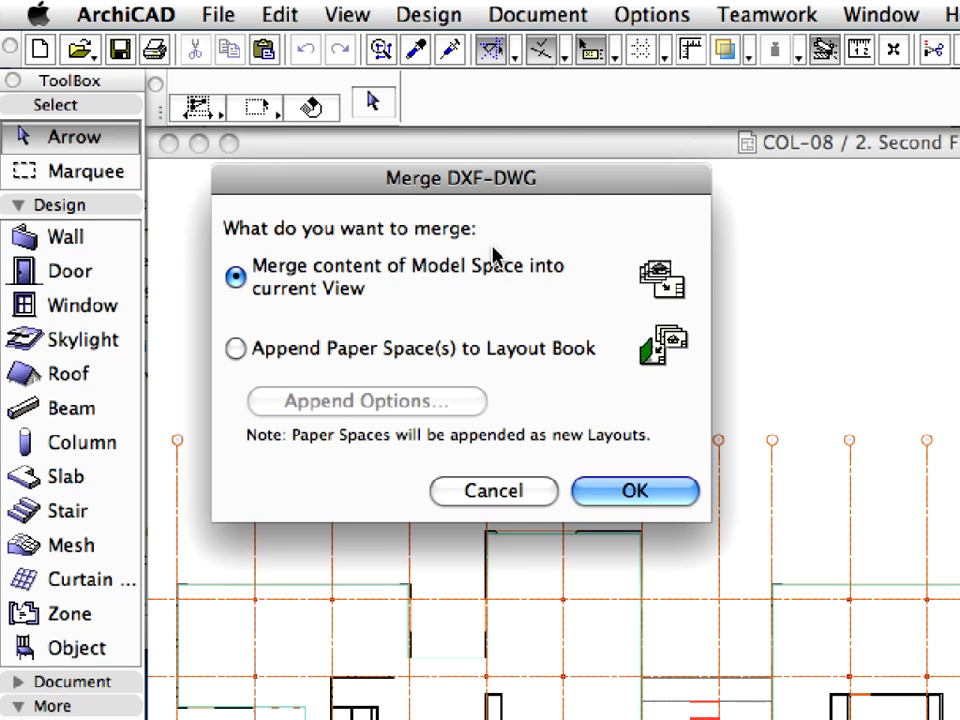
pyautogui.moveTo(318, 322)
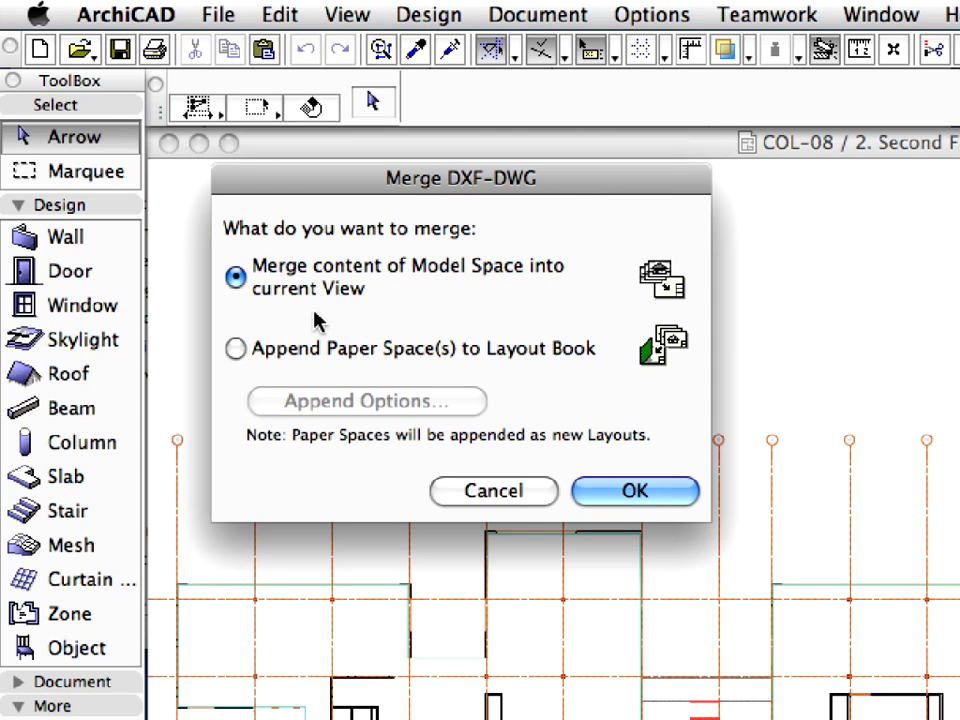
pyautogui.moveTo(596, 364)
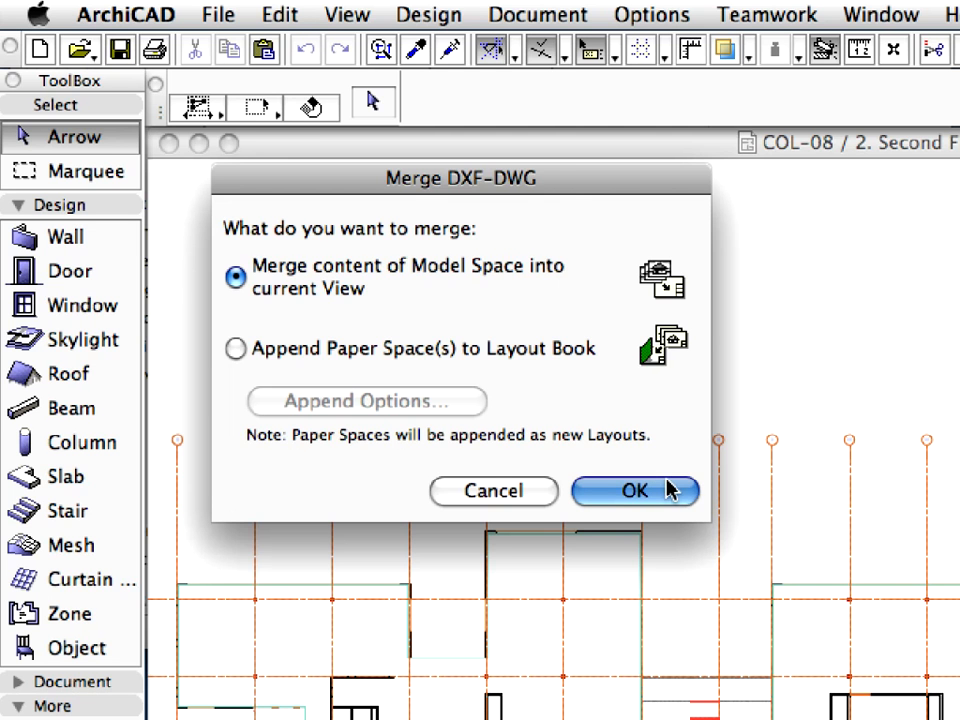
# Confirm merging the DWG's Model Space content into the current view
pyautogui.click(634, 491)
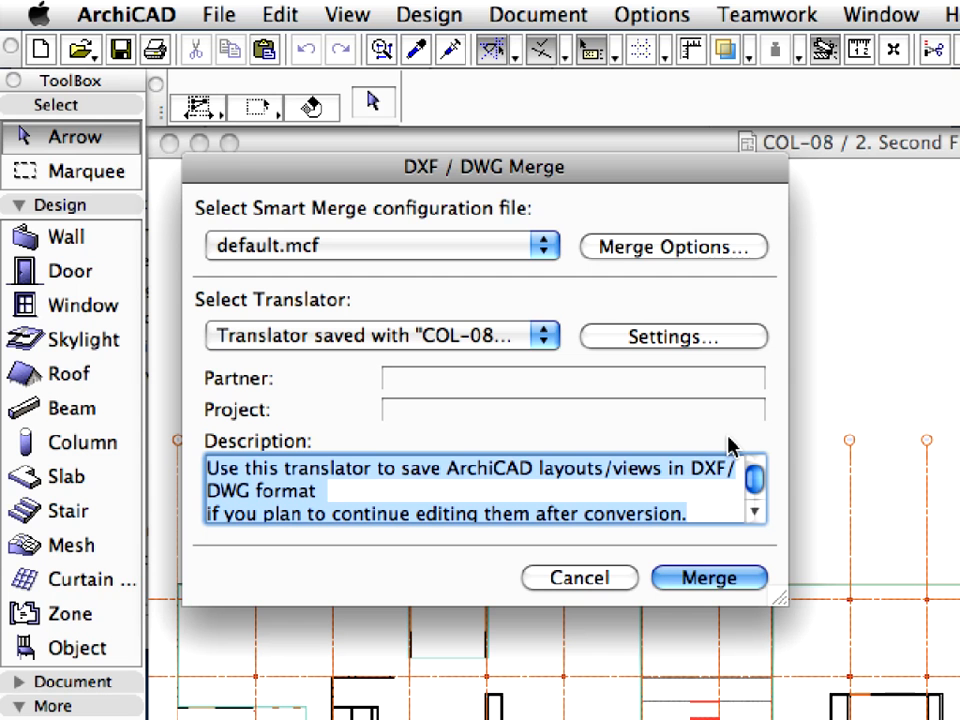
pyautogui.moveTo(725, 421)
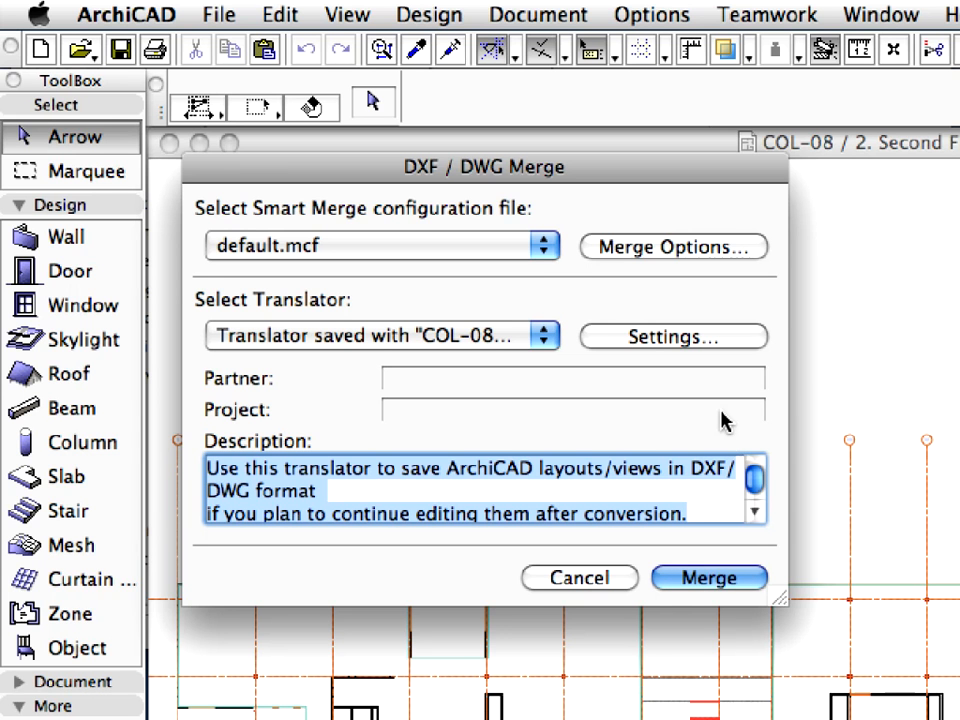
pyautogui.moveTo(562, 292)
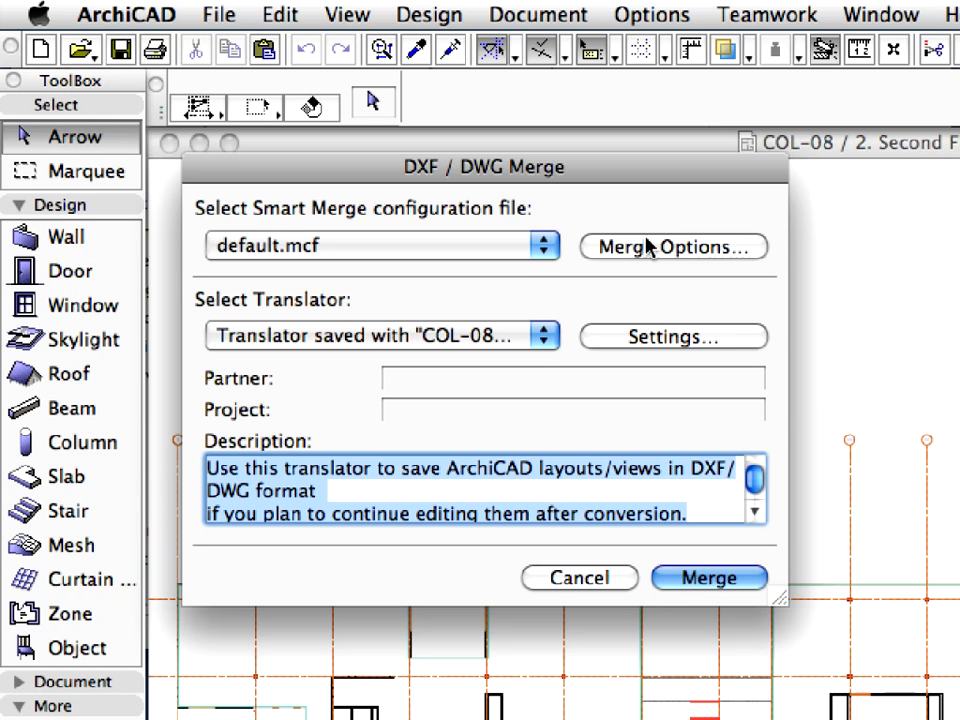
pyautogui.moveTo(573, 252)
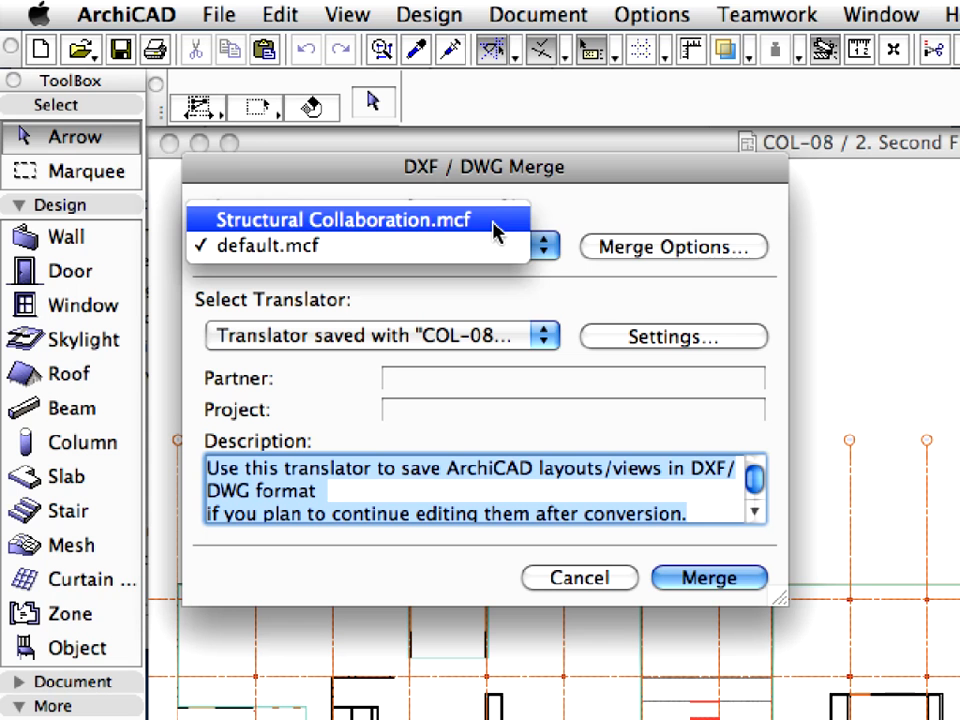
# Merge using Structural Collaboration.mcf and the translator saved with the DWG
pyautogui.click(340, 219)
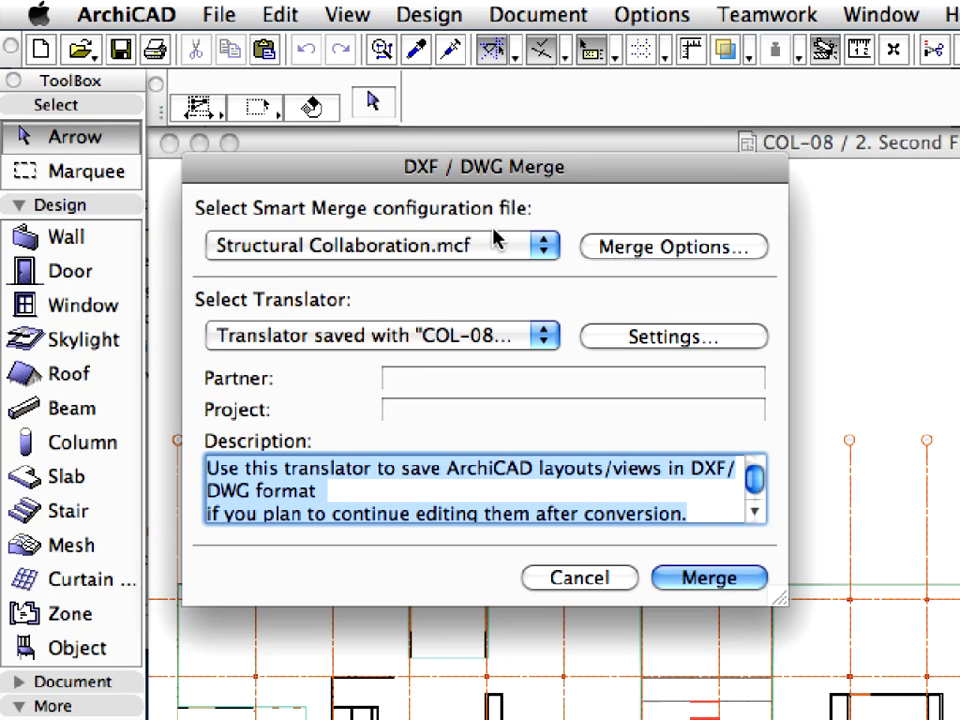
pyautogui.moveTo(545, 336)
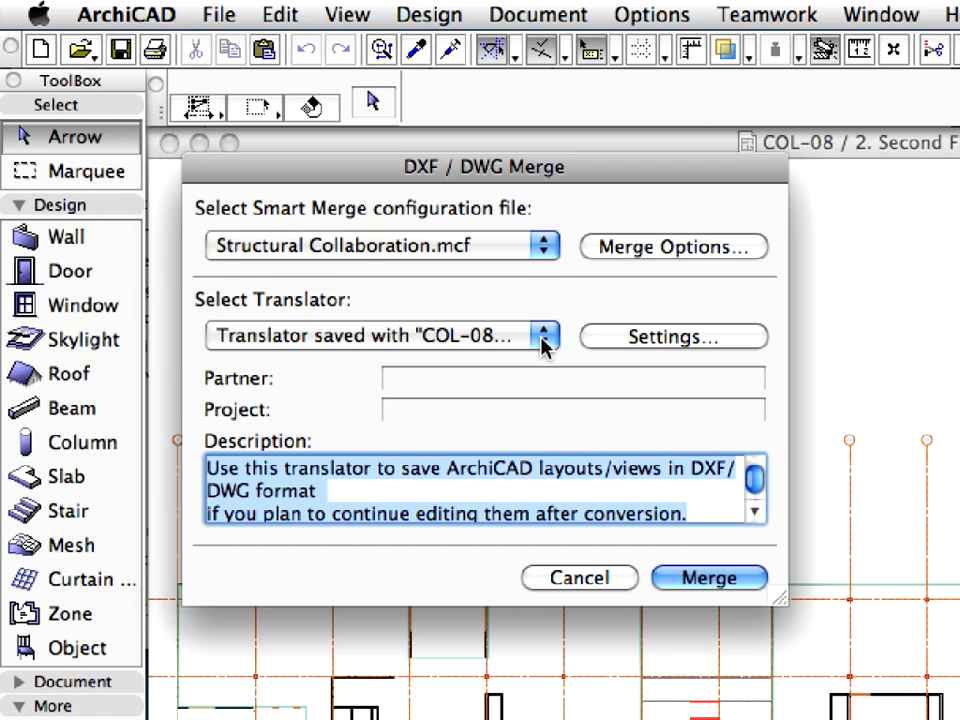
pyautogui.click(545, 336)
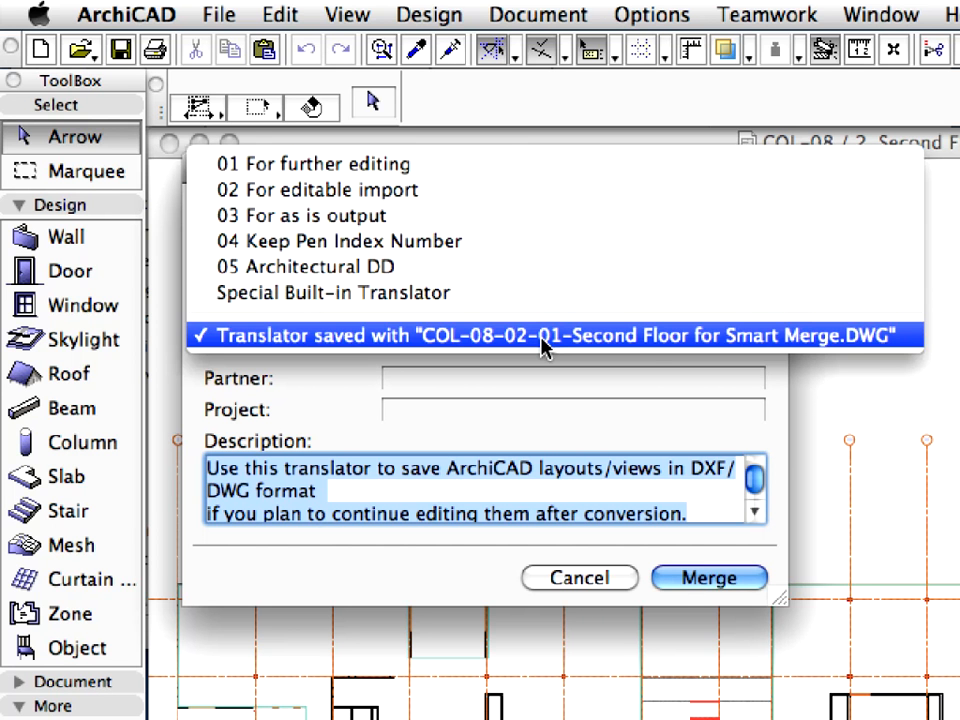
pyautogui.click(543, 335)
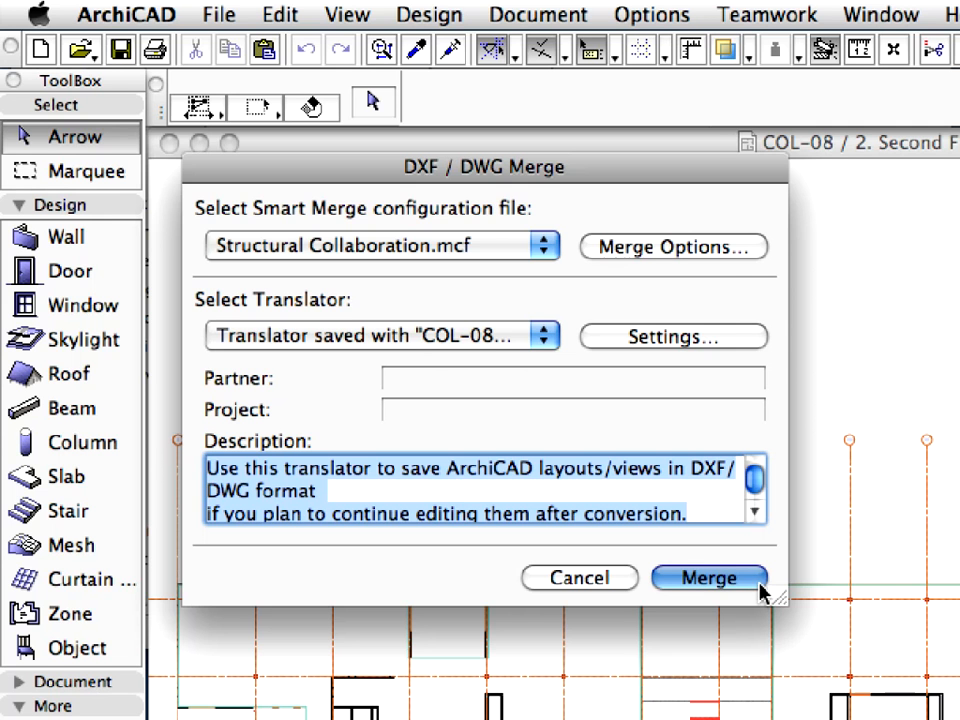
pyautogui.click(709, 578)
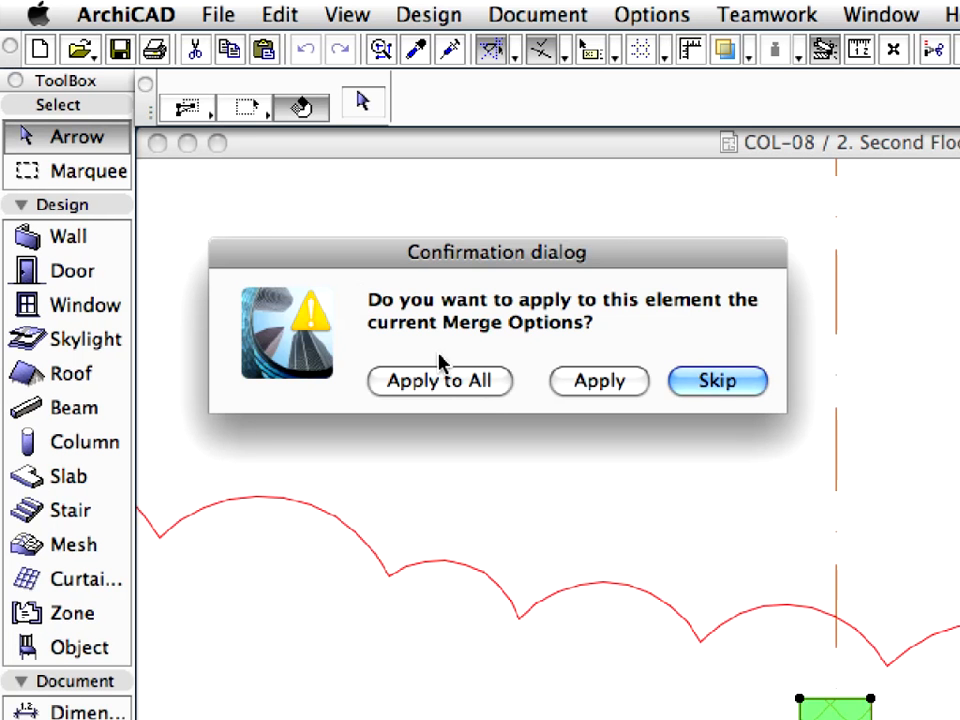
pyautogui.moveTo(500, 395)
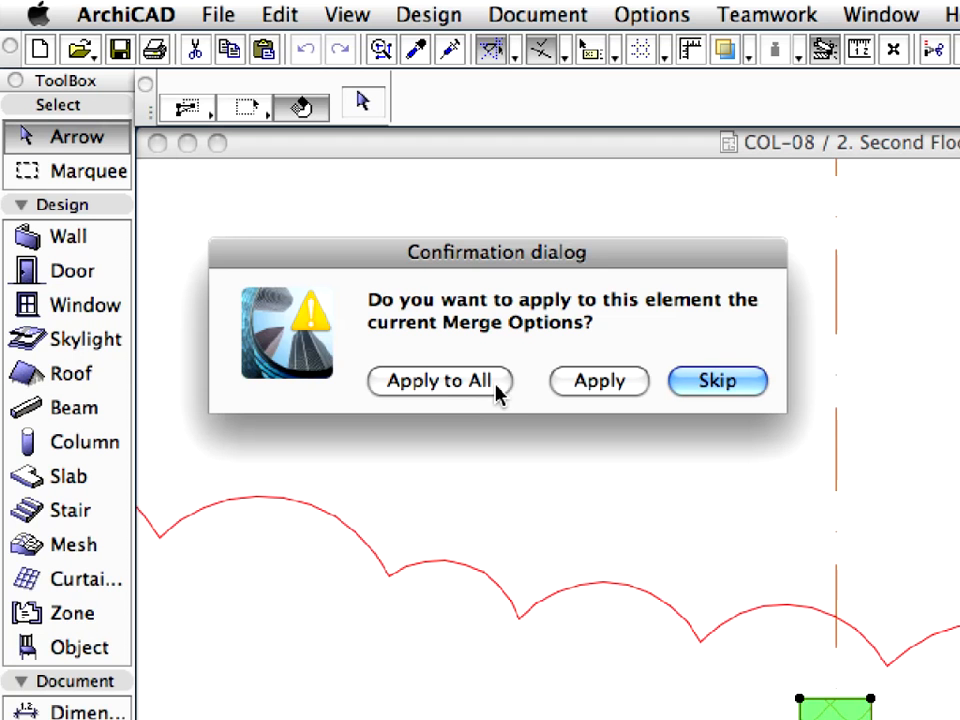
pyautogui.moveTo(575, 392)
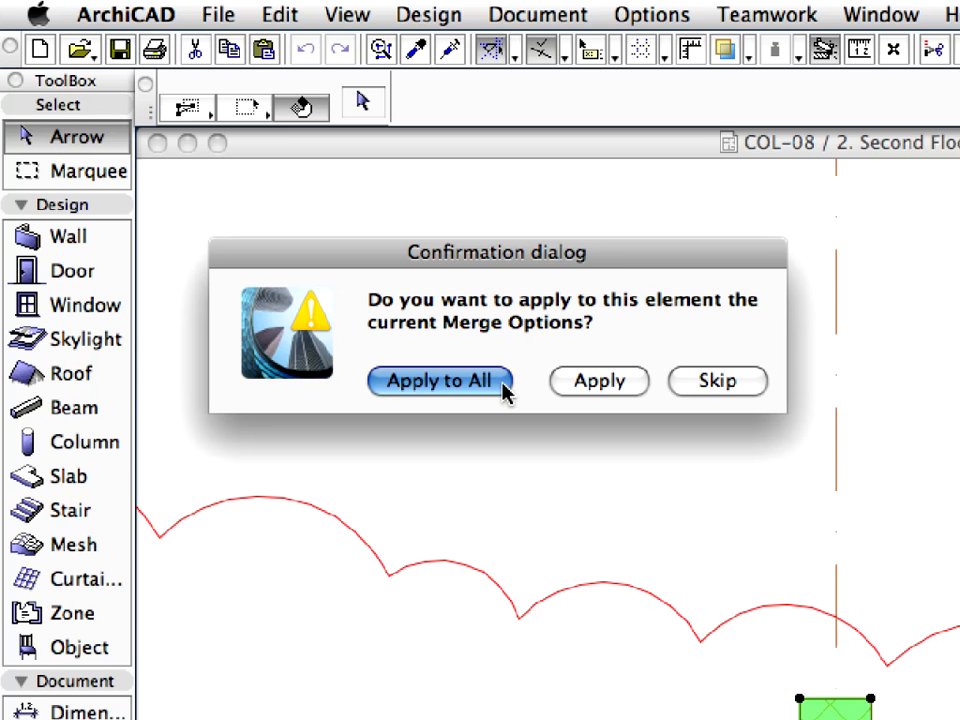
# Apply the current Merge Options to all merged elements at once
pyautogui.click(440, 381)
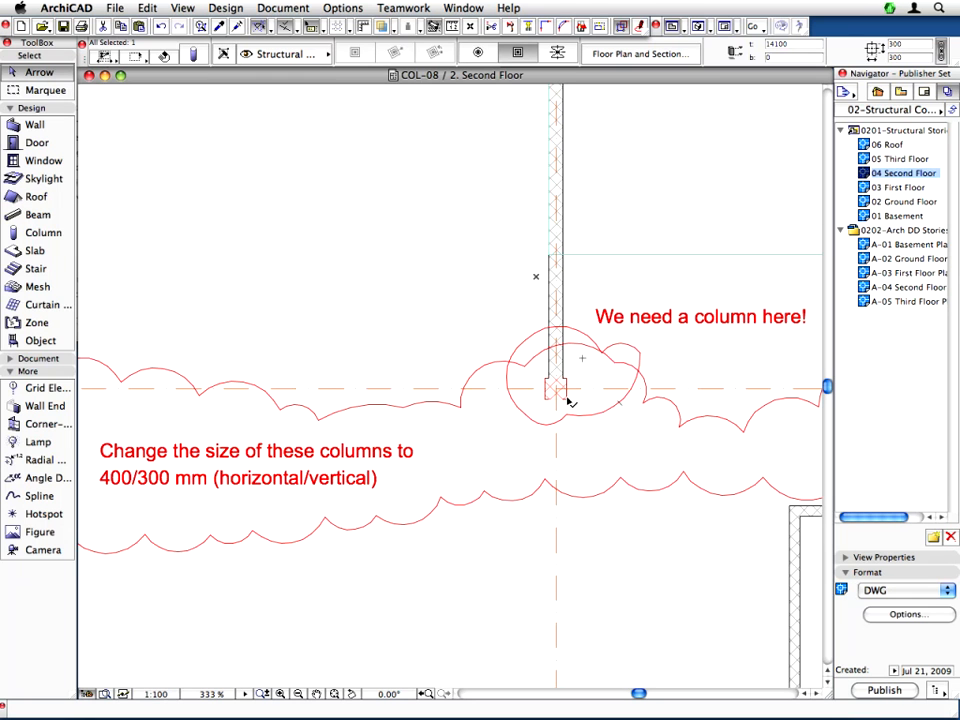
# Inspect the merged red markup clouds and notes on the Second Floor plan
pyautogui.click(555, 388)
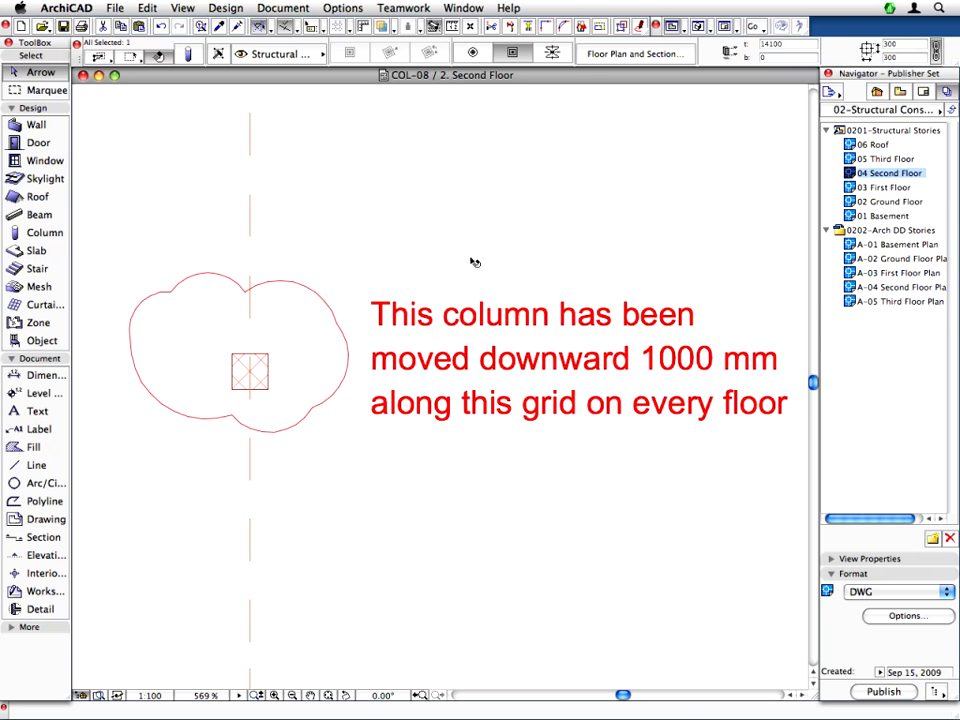
pyautogui.moveTo(437, 511)
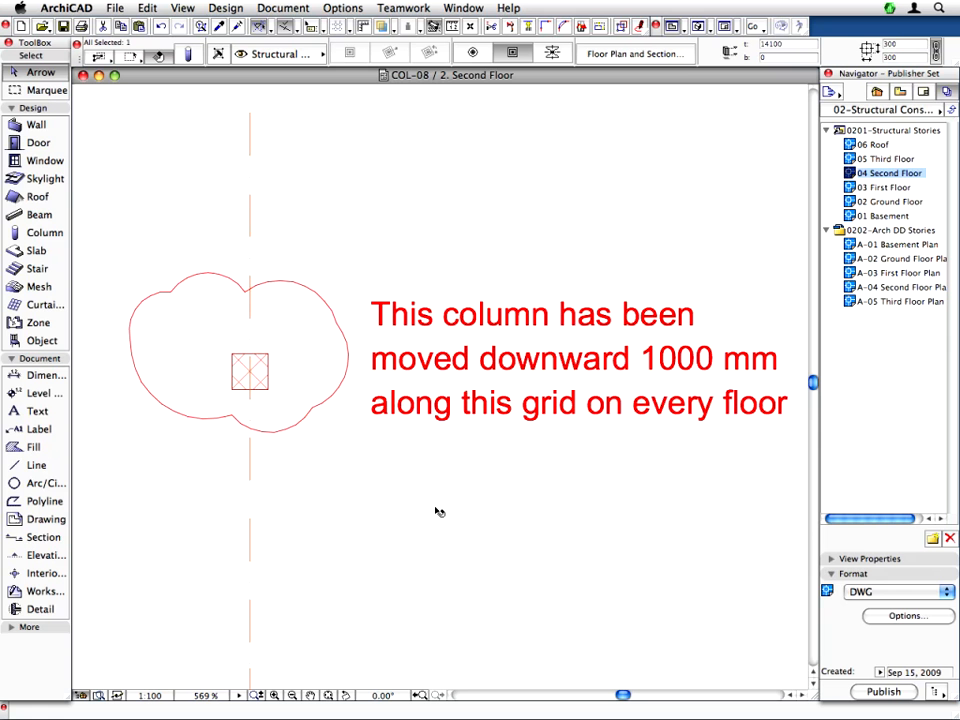
pyautogui.moveTo(437, 510)
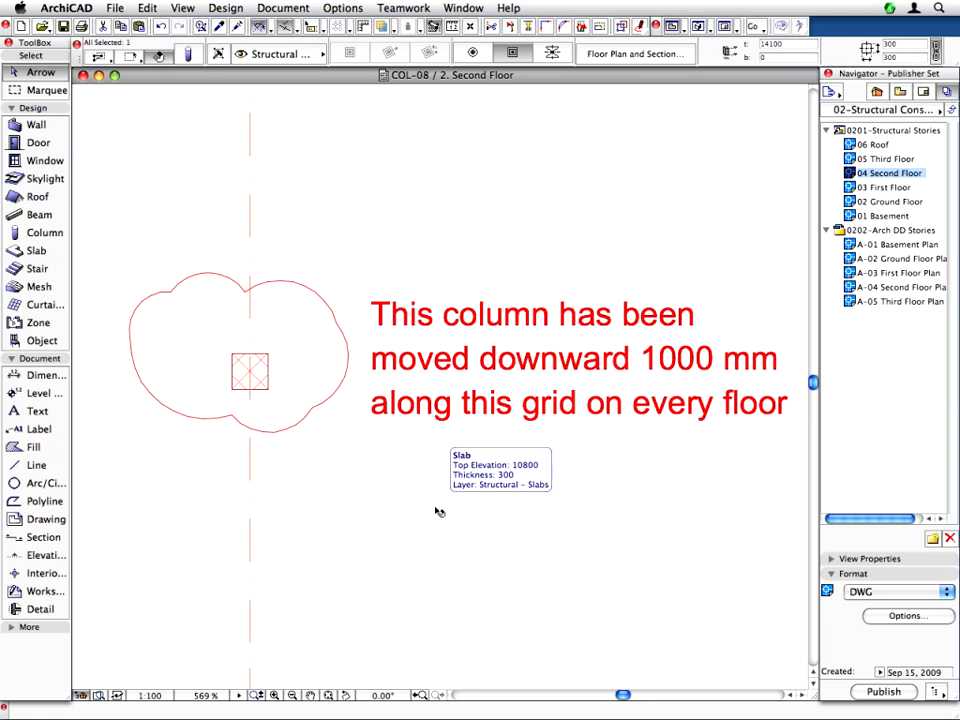